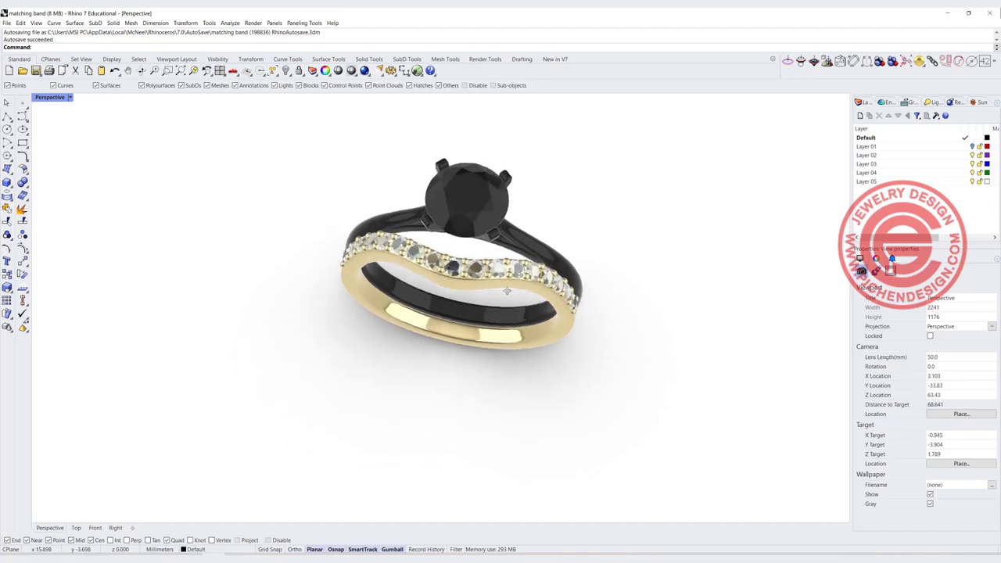
Step: Switch to the four-viewport layout with Layer 02 as the current layer
{"action": "left_click_drag", "start_coordinate": [507, 291], "coordinate": [454, 253]}
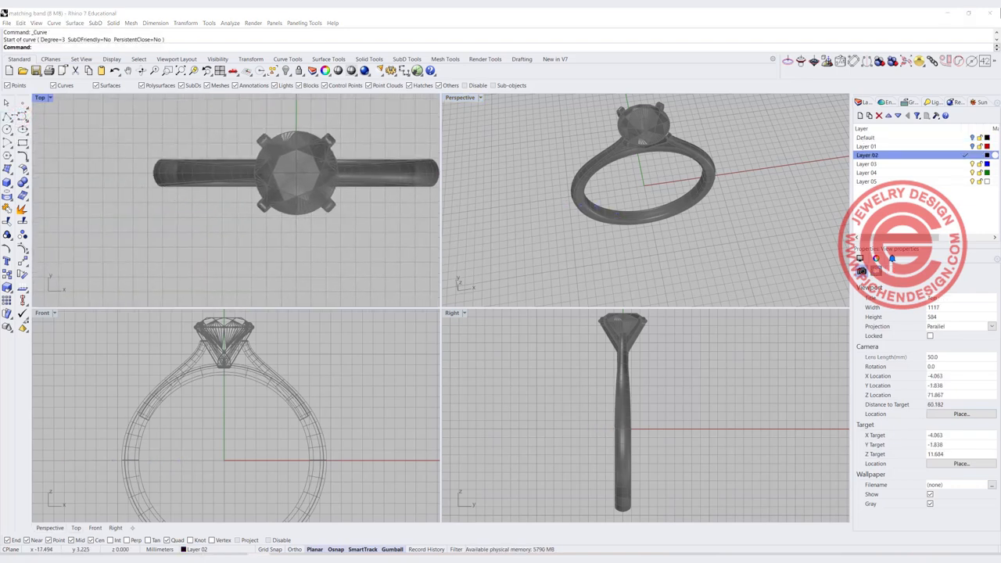
Step: In the maximized Top view, draw an open curve running flat, then bending down beneath the centre stone
{"action": "double_click", "coordinate": [41, 97]}
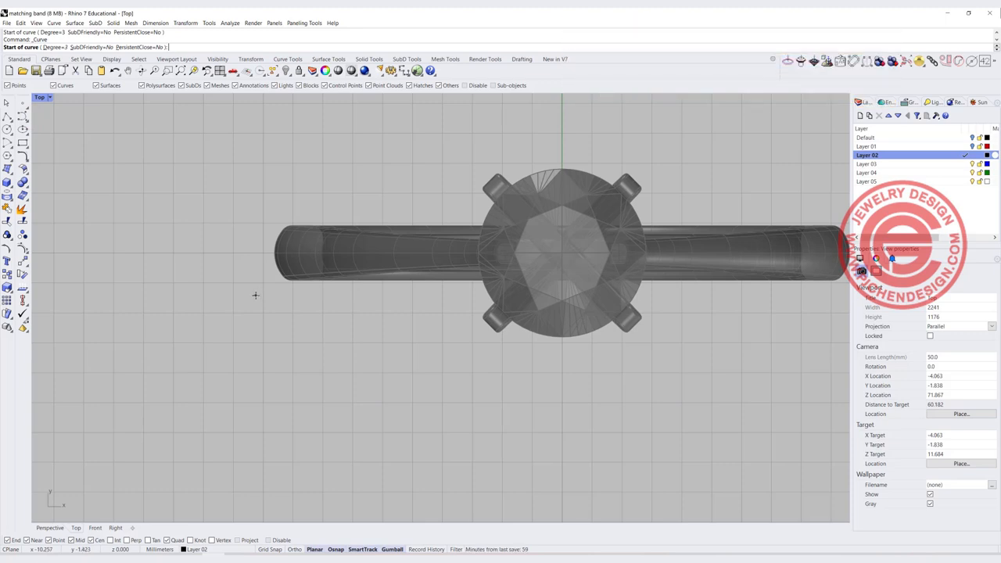
{"action": "left_click", "coordinate": [254, 298]}
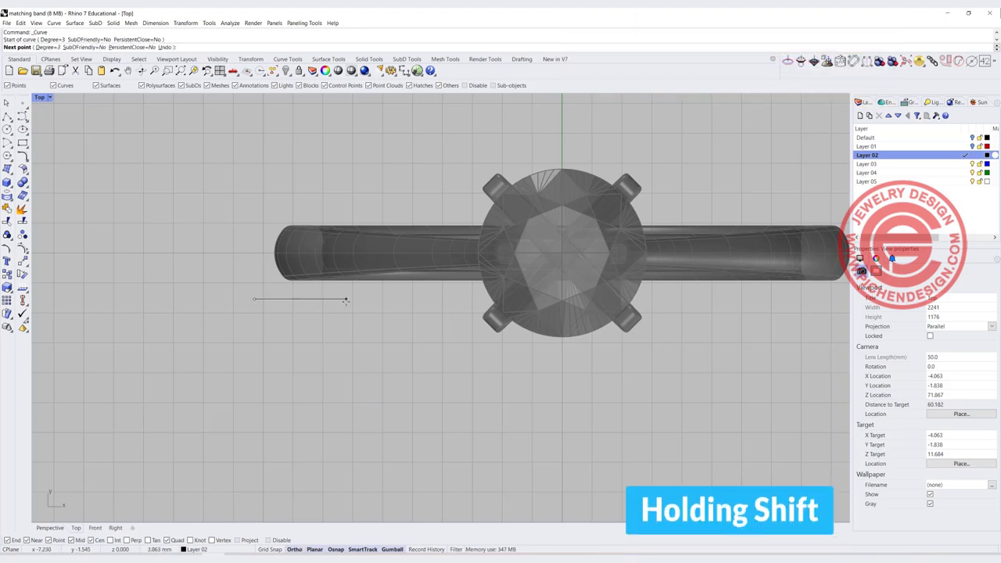
{"action": "left_click", "coordinate": [418, 298]}
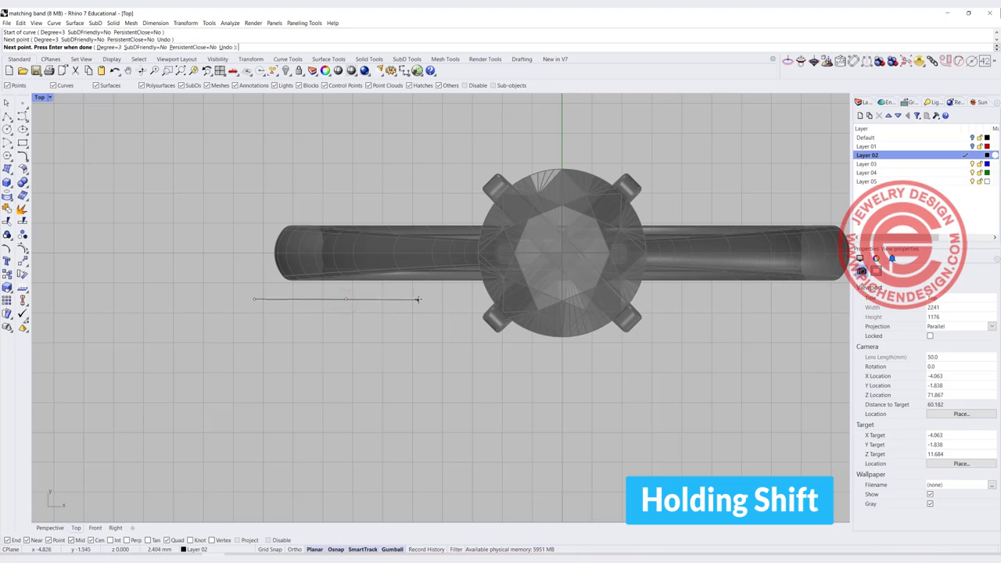
{"action": "left_click", "coordinate": [435, 299]}
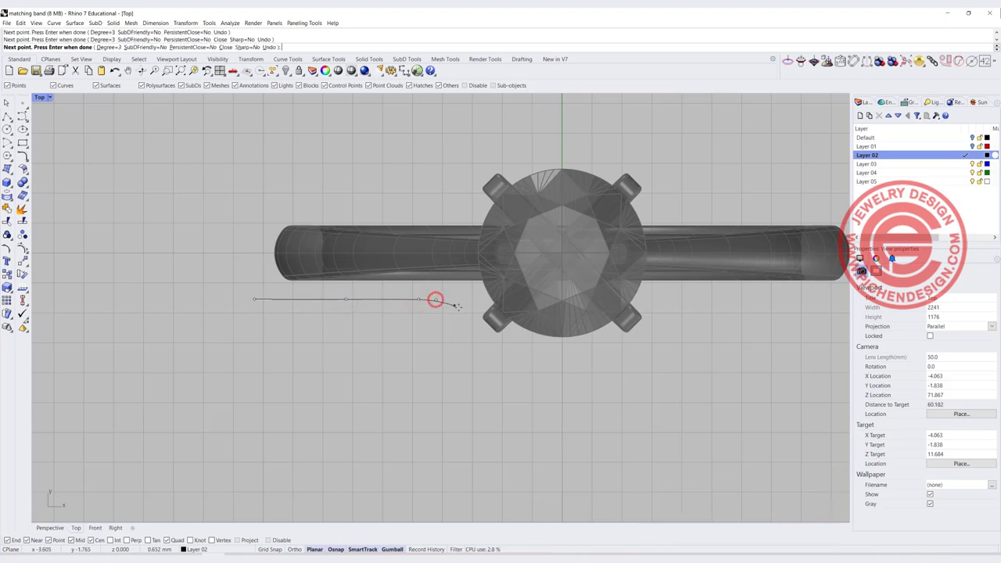
{"action": "left_click", "coordinate": [501, 349]}
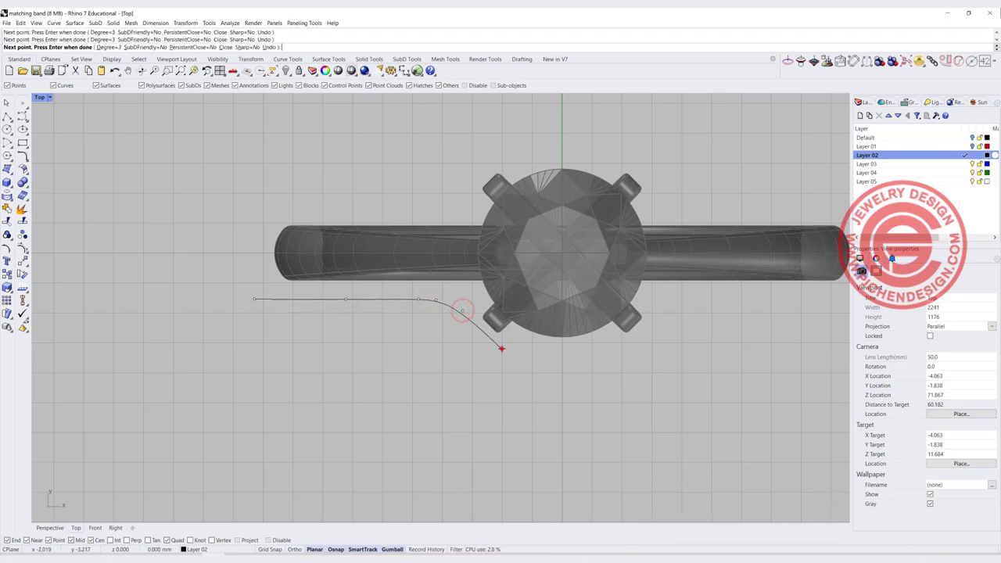
{"action": "left_click", "coordinate": [569, 362]}
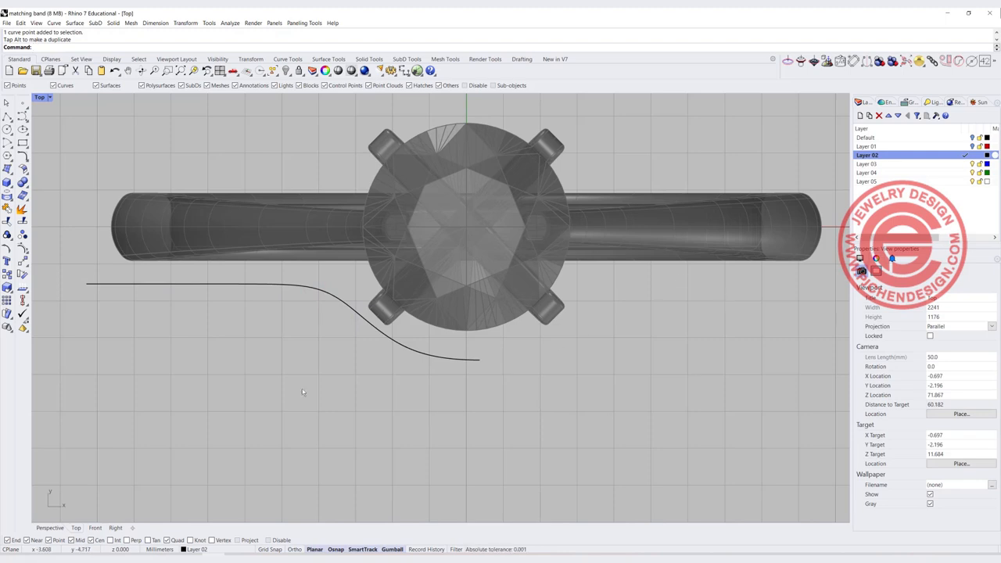
{"action": "left_click", "coordinate": [208, 285]}
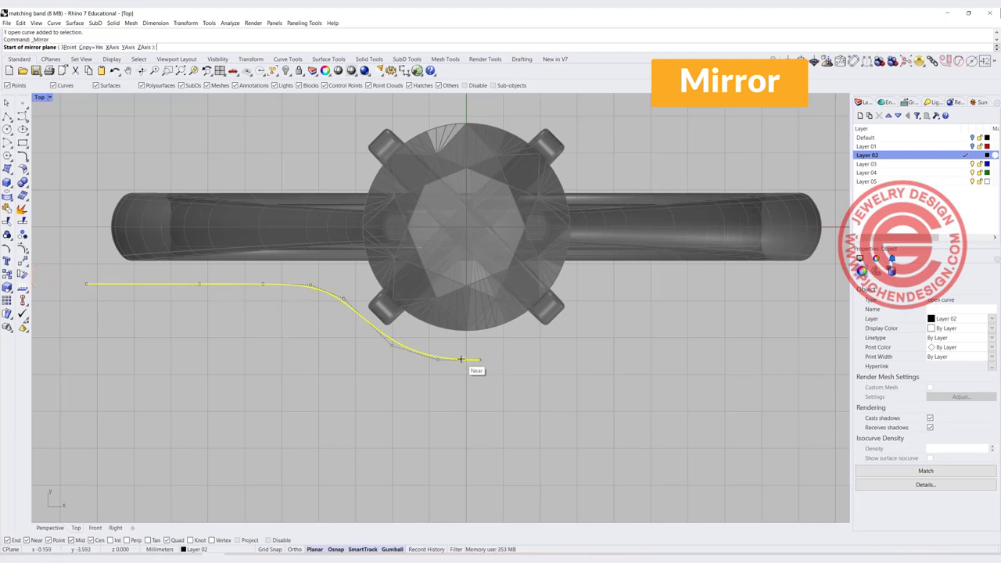
Step: Mirror the curve at its end point and smooth the control points at the dip bottom
{"action": "left_click", "coordinate": [466, 227]}
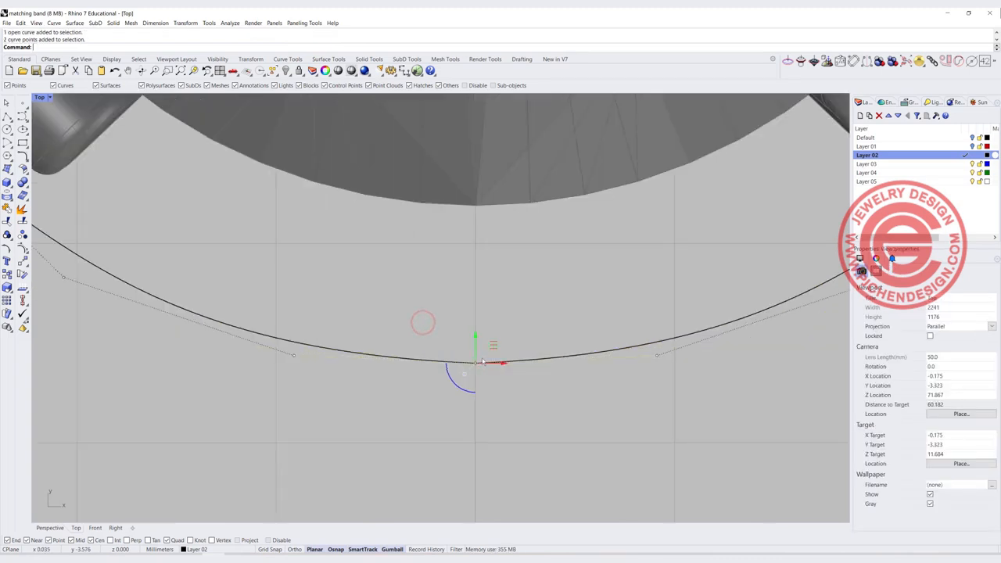
{"action": "left_click", "coordinate": [258, 295]}
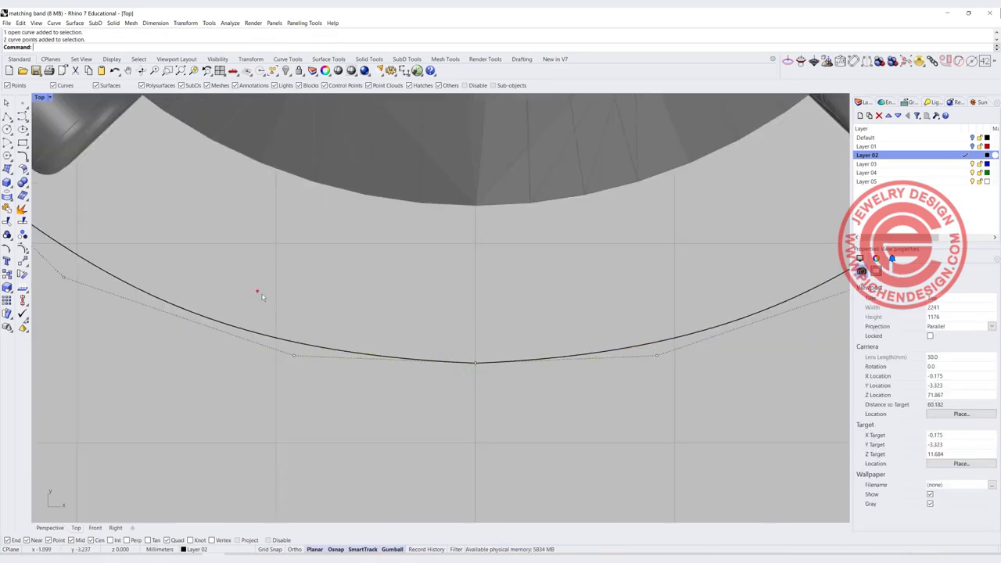
{"action": "left_click", "coordinate": [475, 361]}
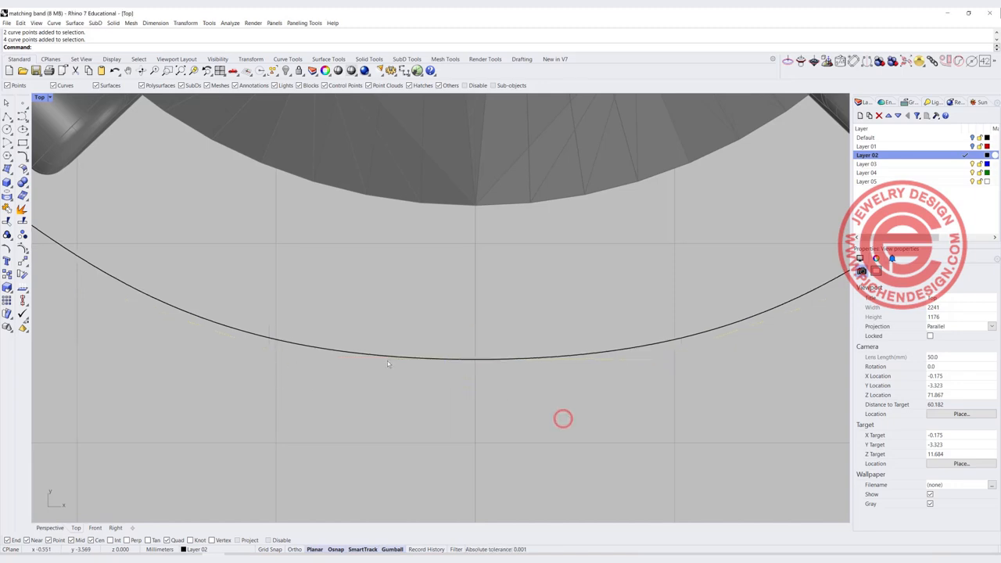
{"action": "left_click", "coordinate": [475, 356]}
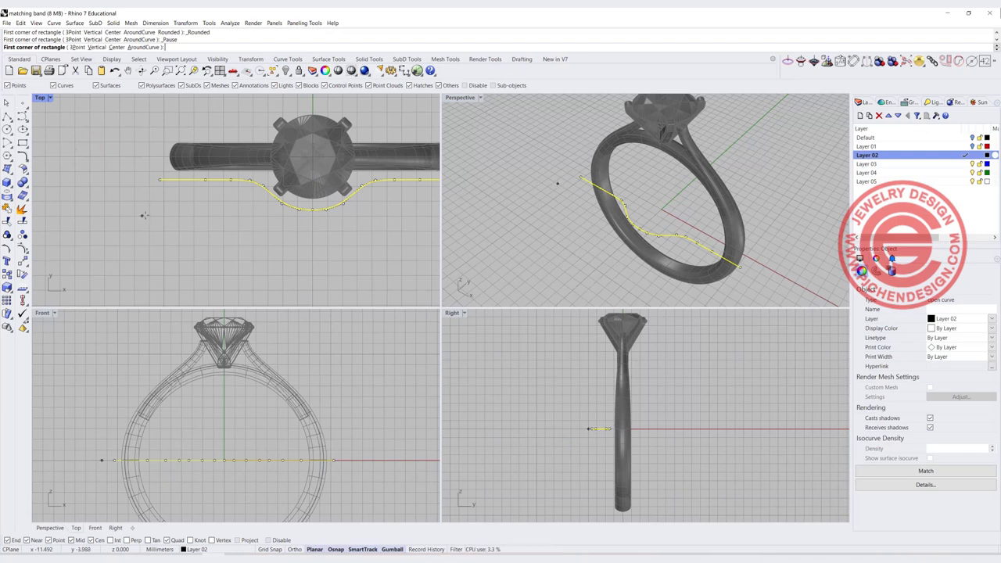
Step: Draw a small square profile with conic-rounded corners beside the band profile
{"action": "left_click", "coordinate": [100, 186]}
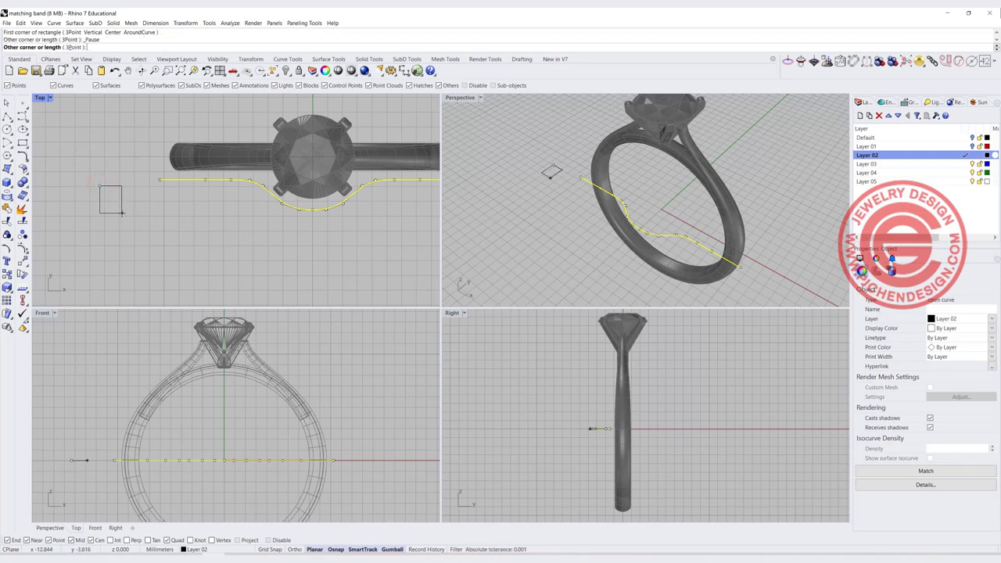
{"action": "left_click", "coordinate": [121, 211]}
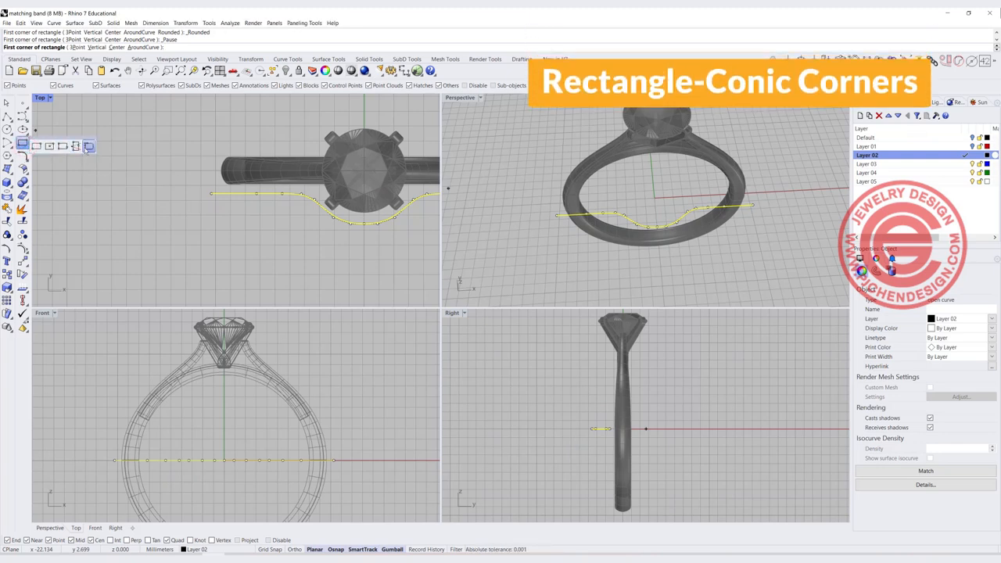
{"action": "left_click", "coordinate": [170, 206]}
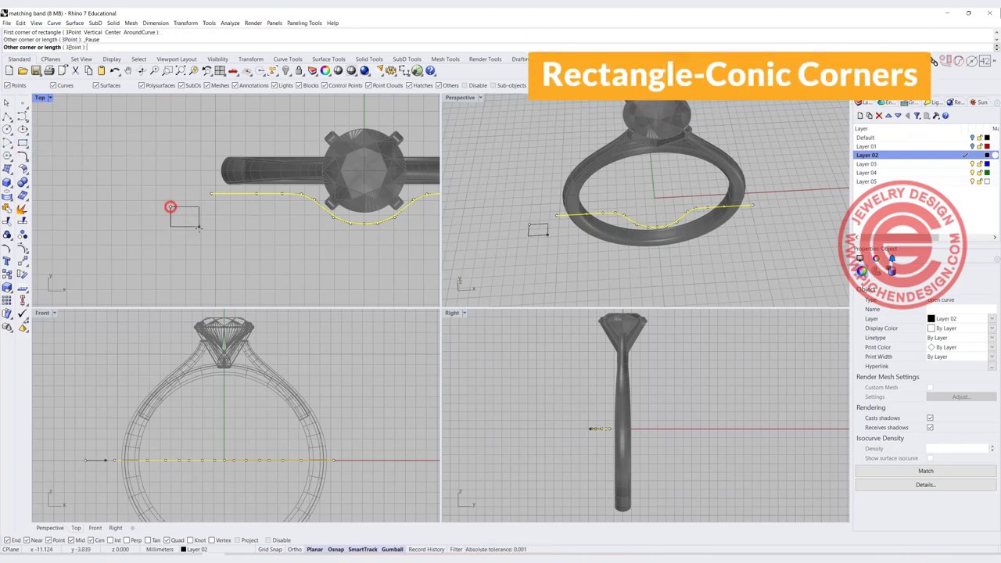
{"action": "left_click", "coordinate": [193, 236]}
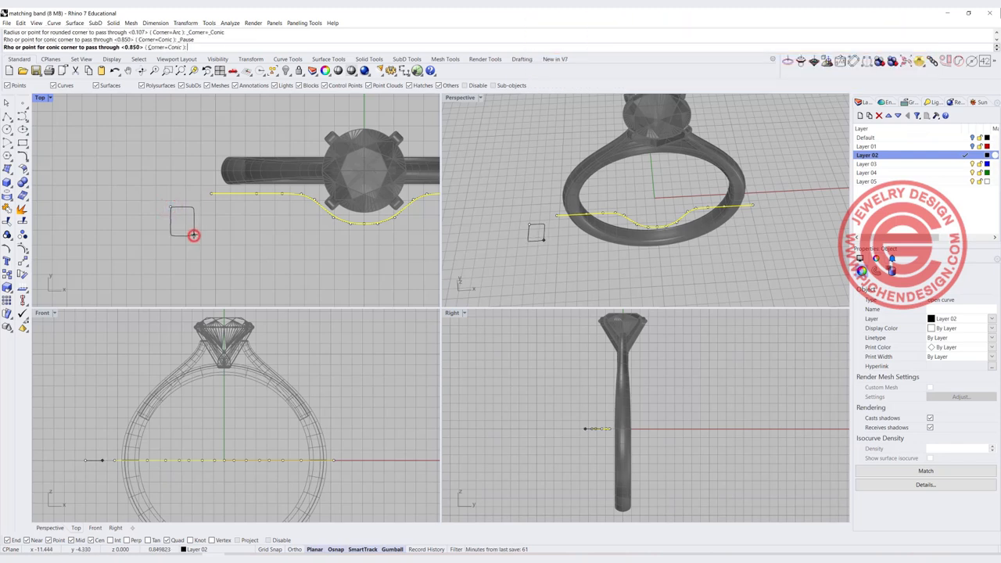
{"action": "left_click", "coordinate": [194, 235]}
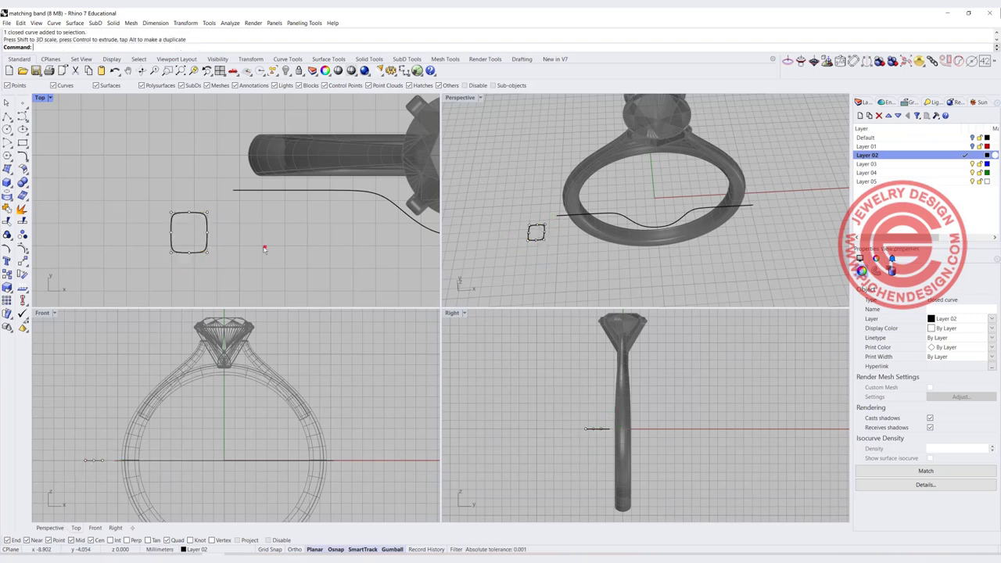
{"action": "left_click", "coordinate": [875, 269]}
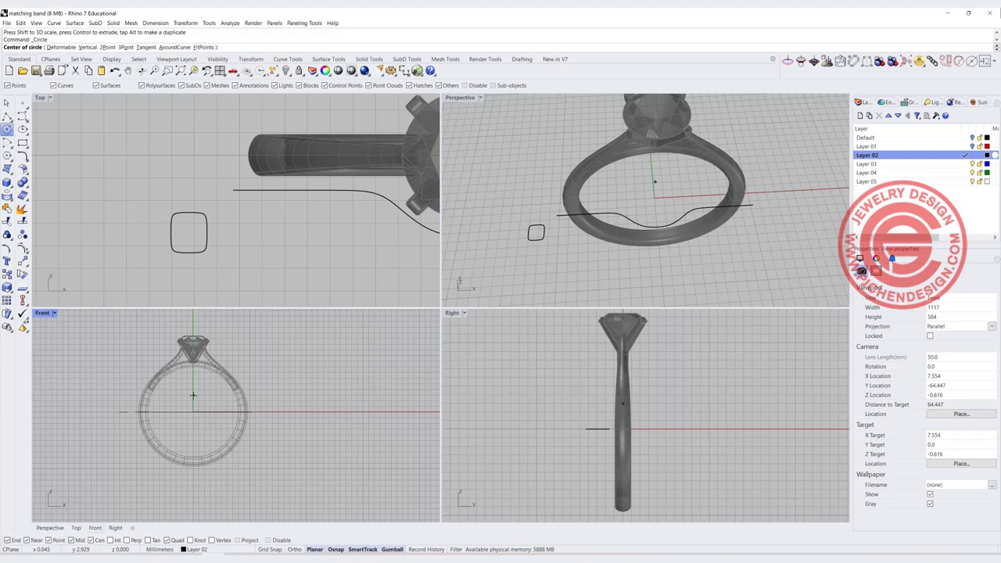
Step: Draw a circle at the ring centre, top-align the dip curve to it, and move the profile onto the curve's end
{"action": "left_click", "coordinate": [193, 411]}
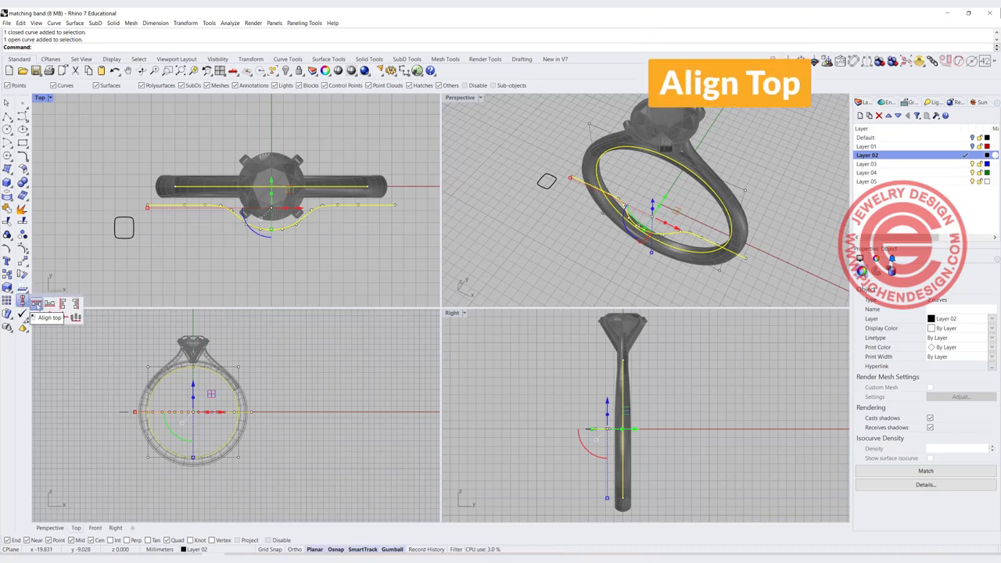
{"action": "left_click", "coordinate": [22, 318]}
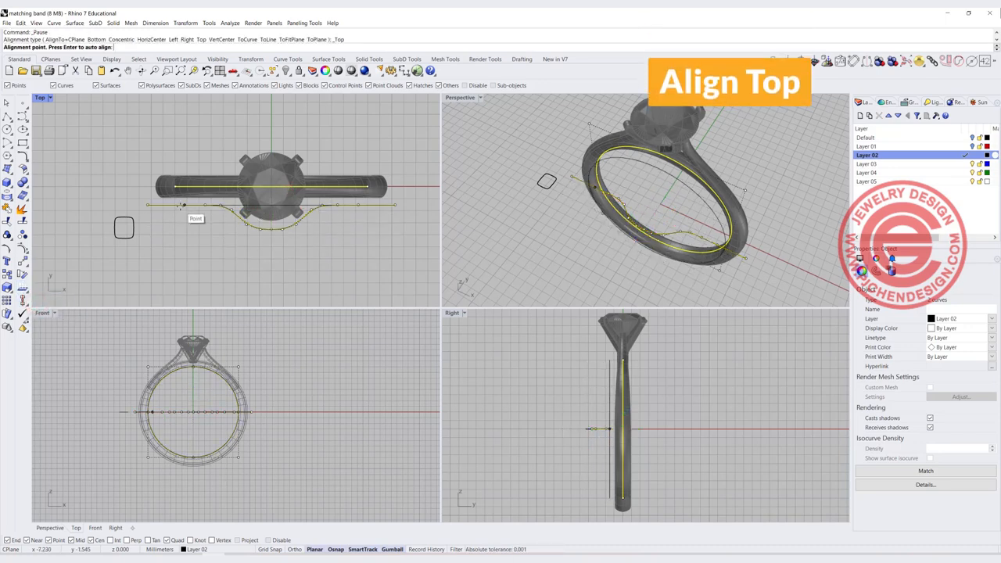
{"action": "left_click", "coordinate": [342, 303]}
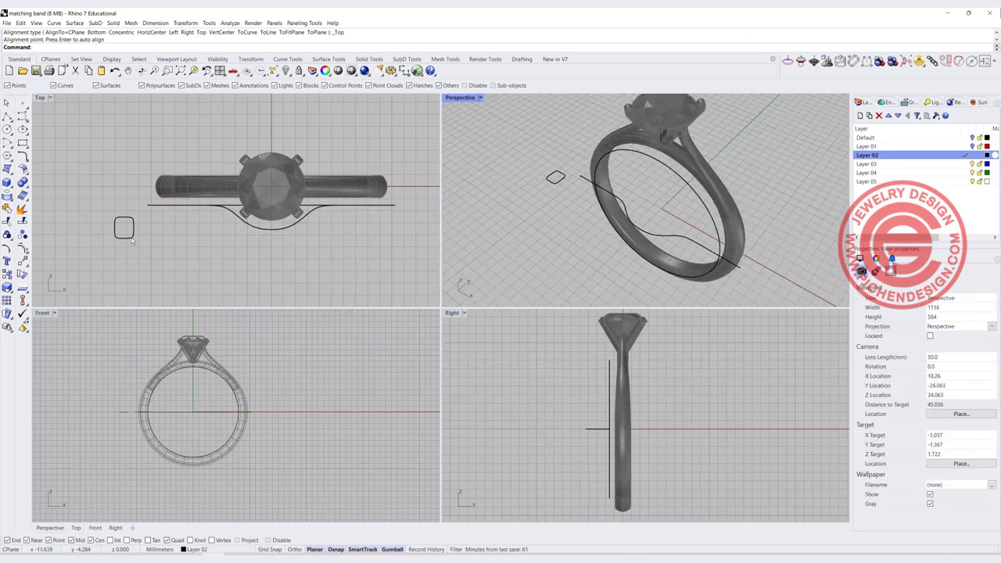
{"action": "left_click", "coordinate": [124, 227]}
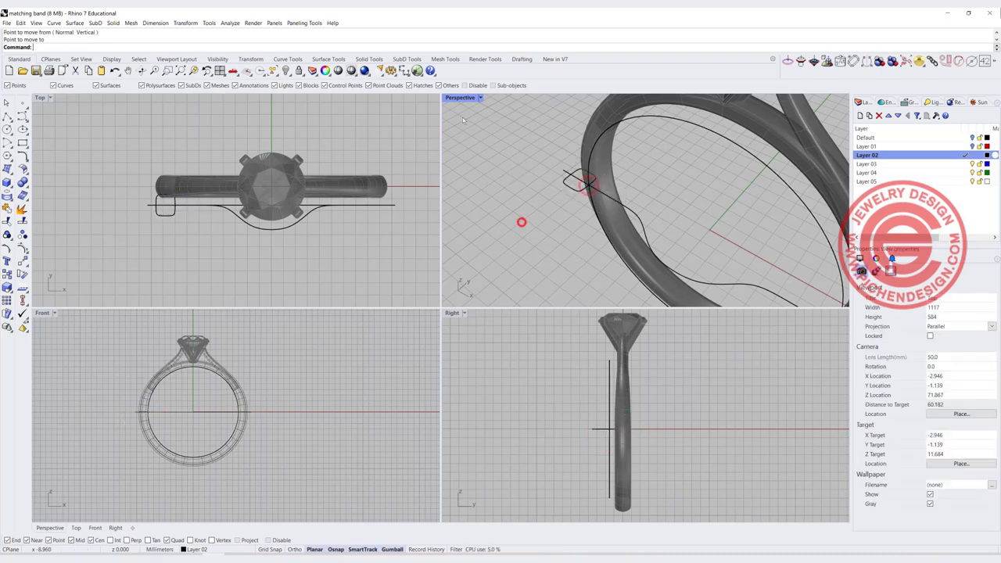
{"action": "double_click", "coordinate": [461, 97]}
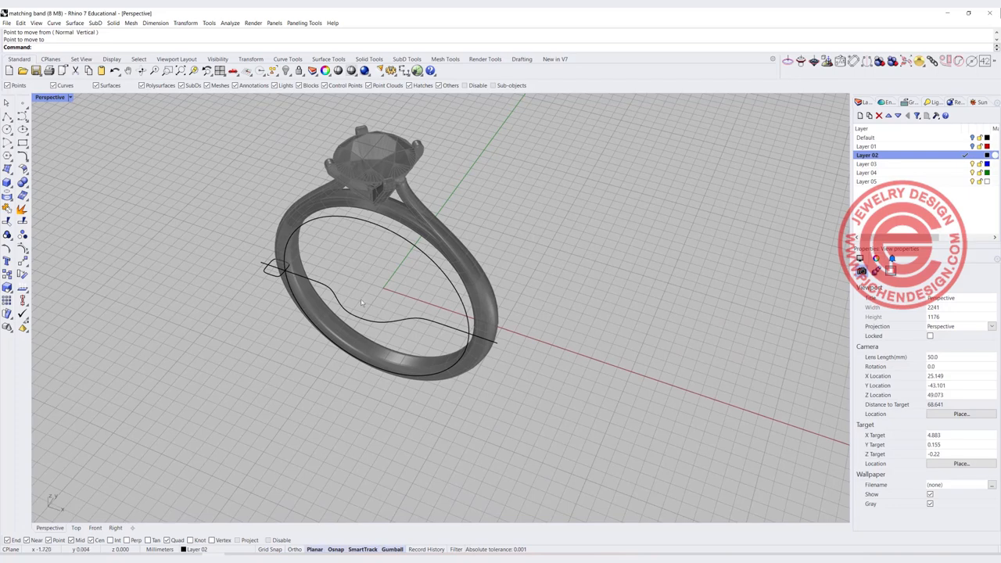
Step: Run Crv2View on the dip curve and inner circle to make one wrapping rail
{"action": "left_click", "coordinate": [360, 321]}
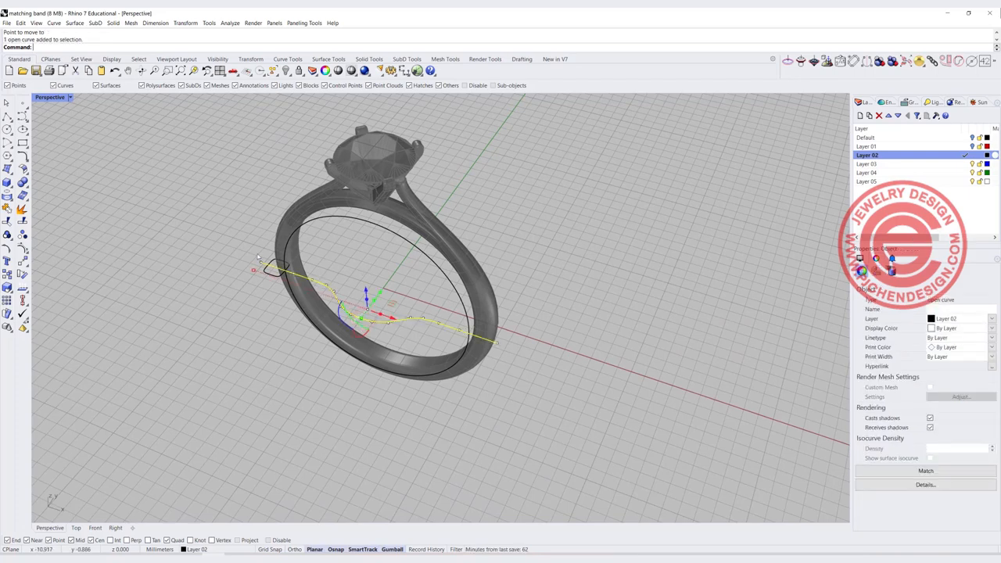
{"action": "left_click", "coordinate": [327, 218]}
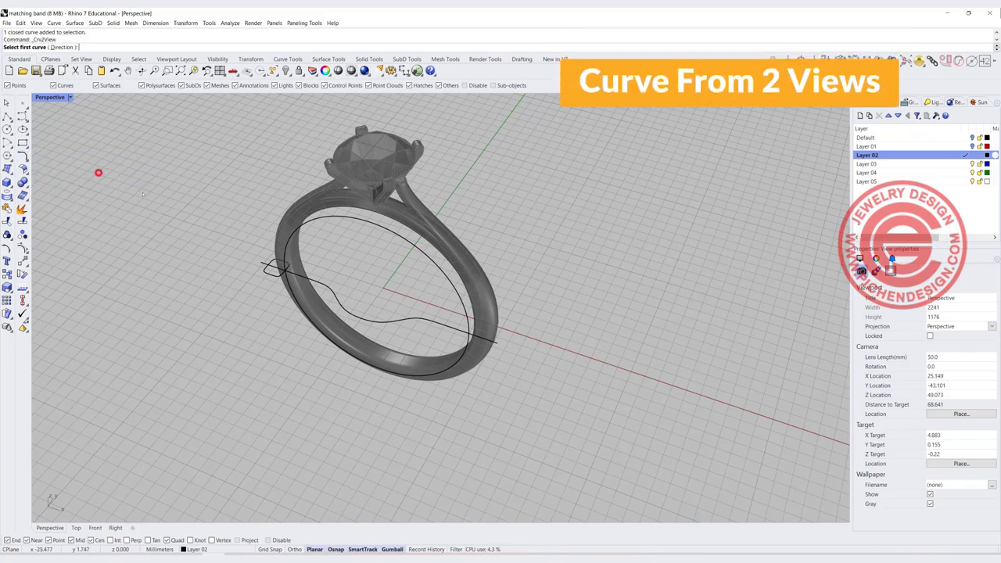
{"action": "left_click", "coordinate": [317, 282]}
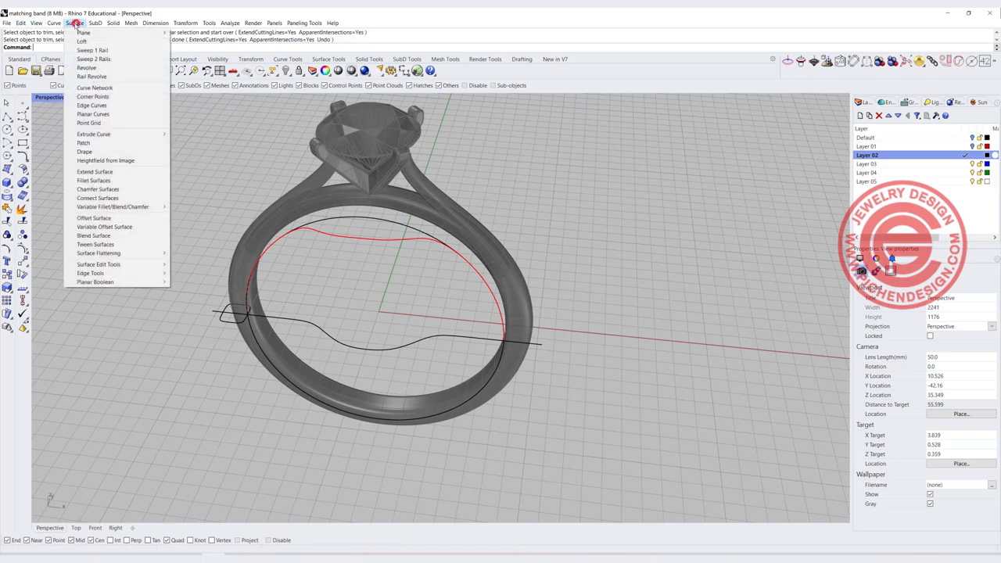
Step: Preview a one-rail sweep of the rounded profile along the red rail
{"action": "left_click", "coordinate": [91, 50]}
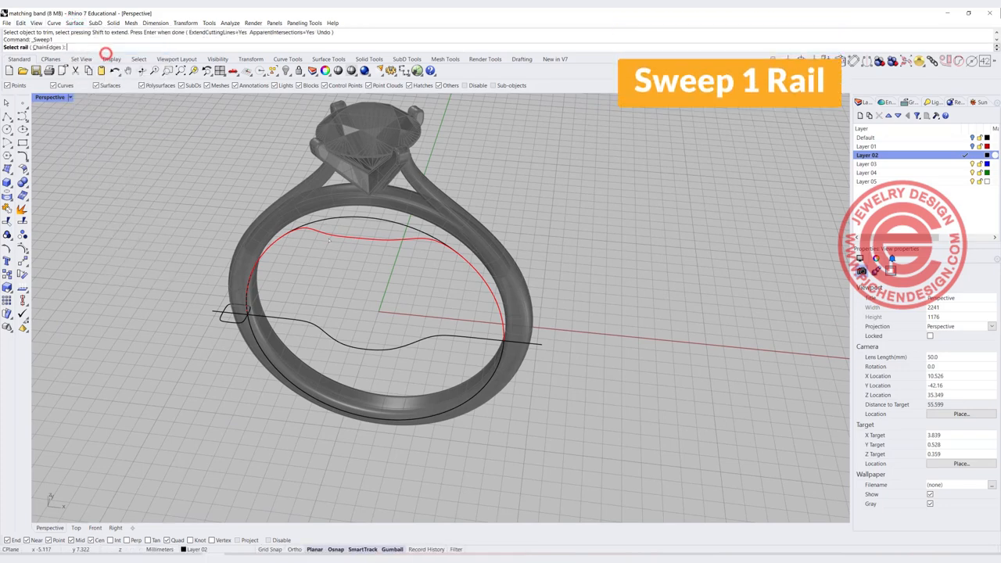
{"action": "left_click", "coordinate": [351, 235]}
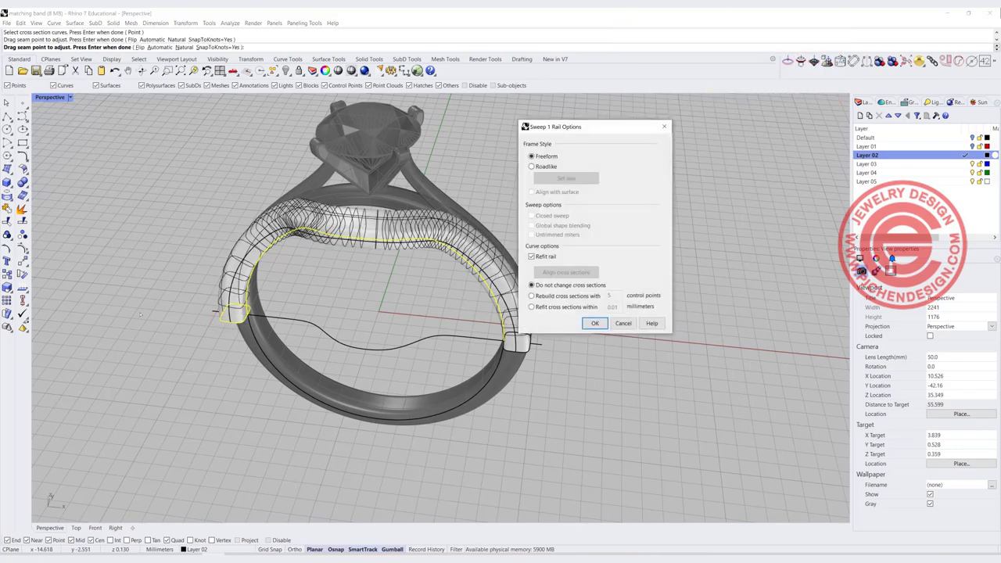
{"action": "left_click", "coordinate": [594, 323]}
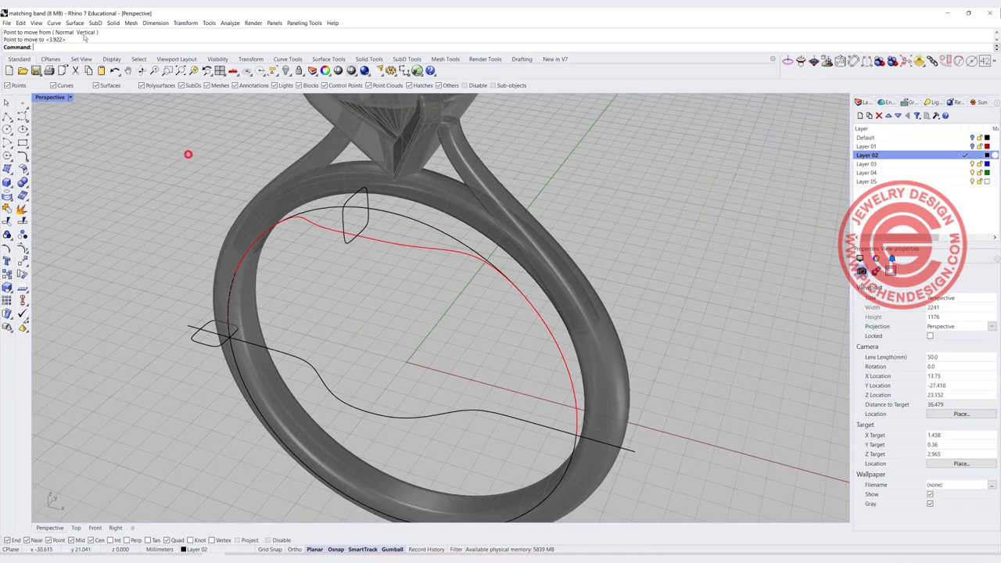
Step: Sweep the band profile along the wavy rail, keeping Freeform and Refit rail
{"action": "left_click", "coordinate": [75, 22]}
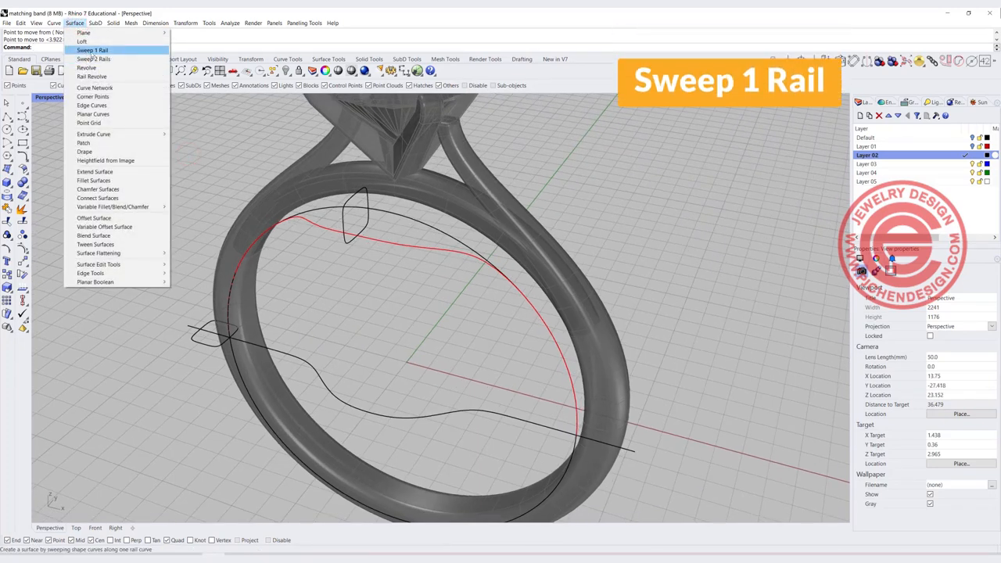
{"action": "left_click", "coordinate": [92, 50]}
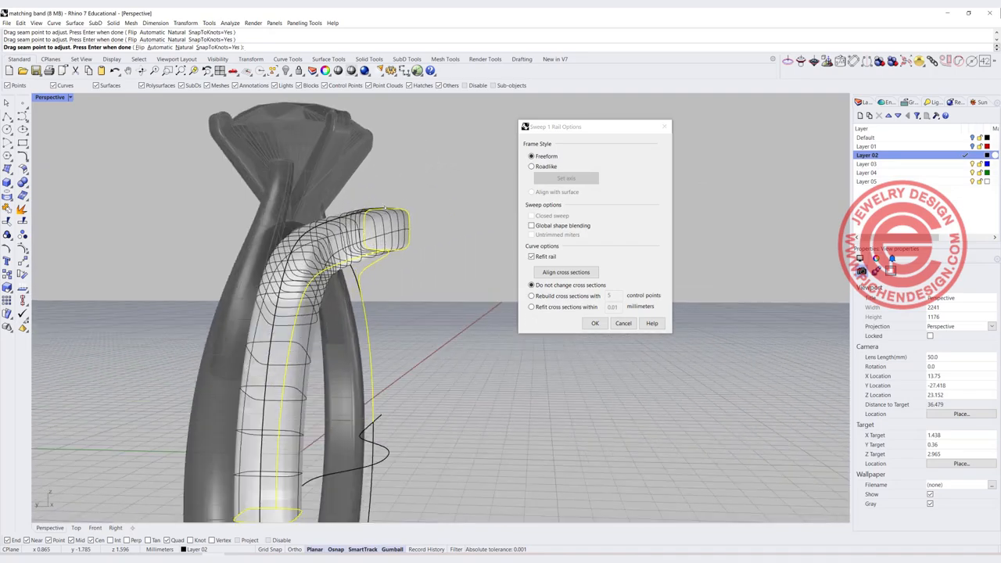
{"action": "left_click", "coordinate": [594, 323]}
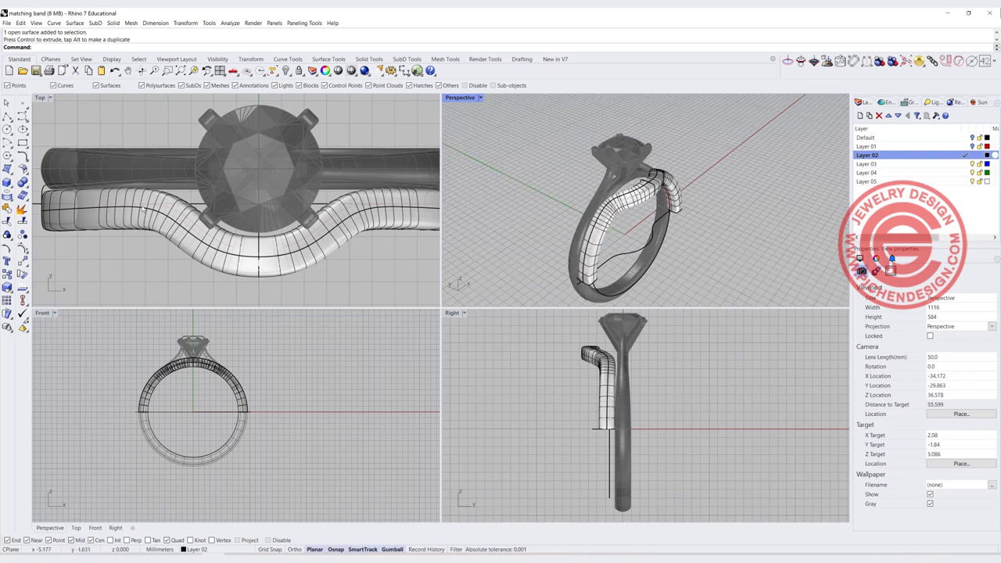
{"action": "mouse_move", "coordinate": [351, 237]}
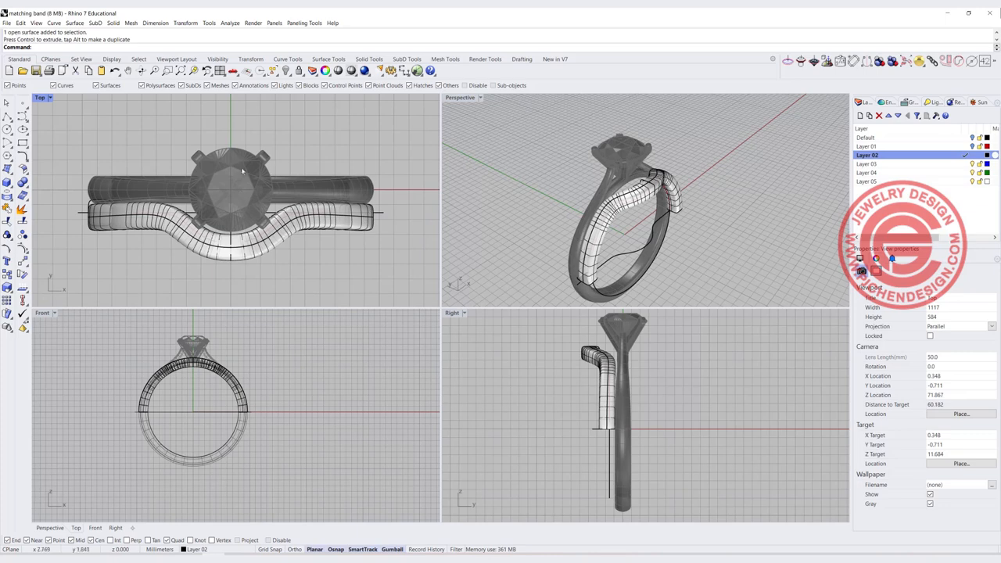
{"action": "mouse_move", "coordinate": [229, 192]}
{"action": "type", "text": "DupEdge"}
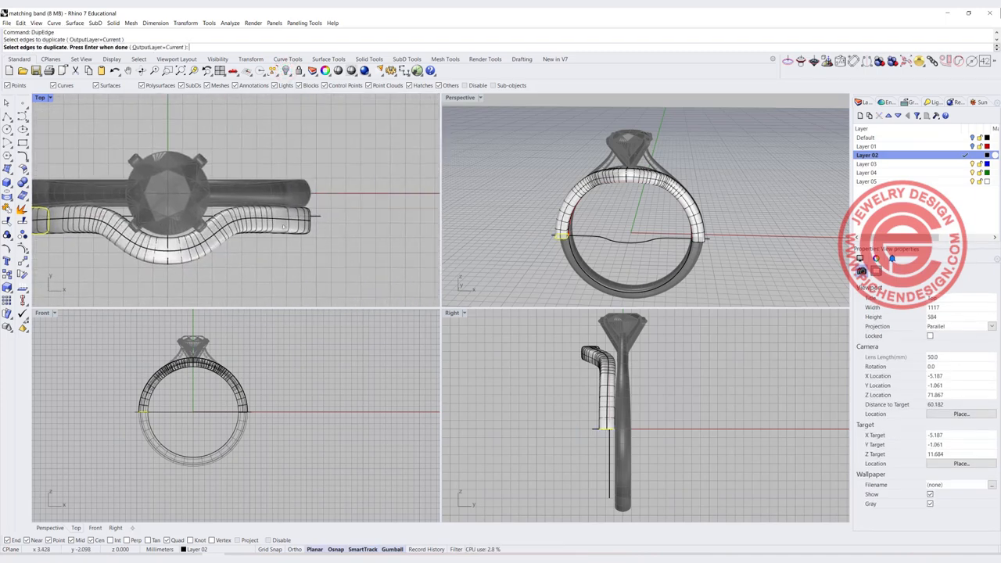
Step: Duplicate the swept band's end edge as a curve
{"action": "left_click", "coordinate": [296, 220]}
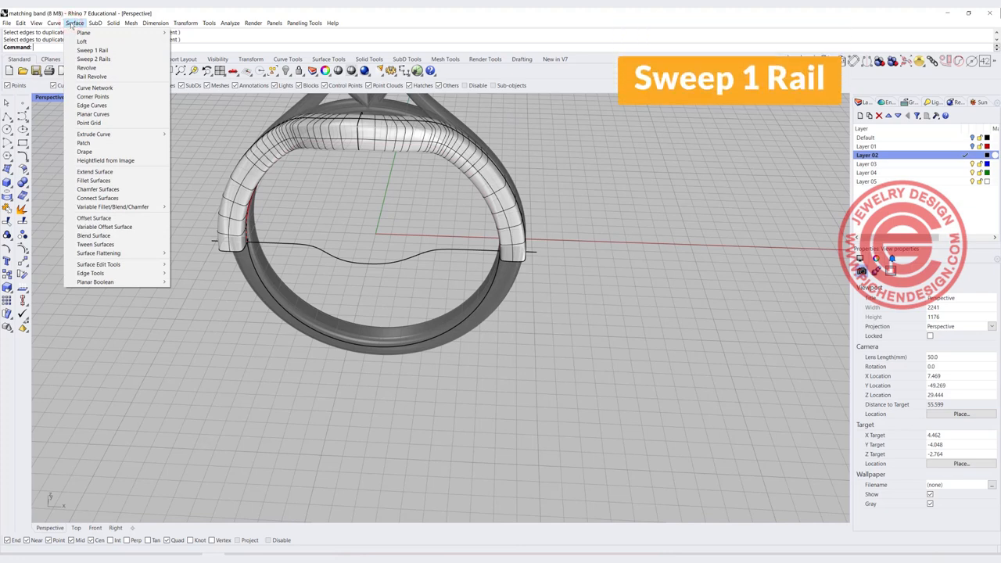
Step: Sweep the left and right end curves along the circle rail to form the lower band section
{"action": "left_click", "coordinate": [92, 51]}
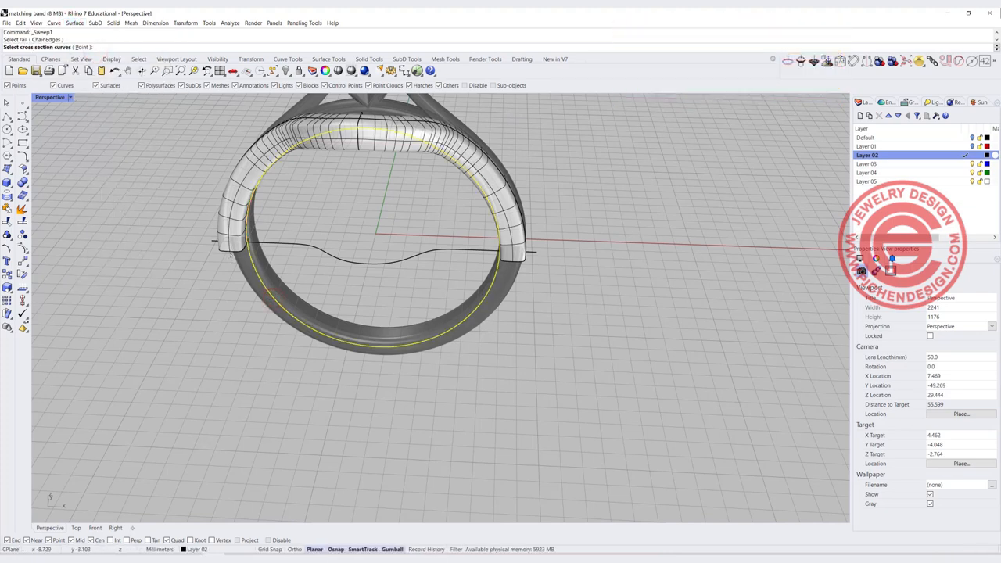
{"action": "left_click", "coordinate": [227, 246]}
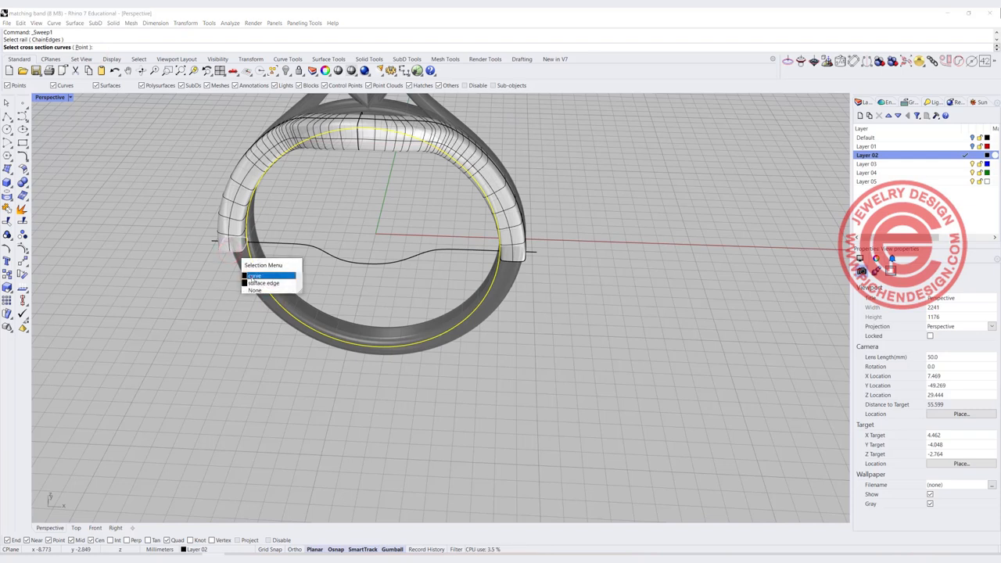
{"action": "left_click", "coordinate": [255, 275]}
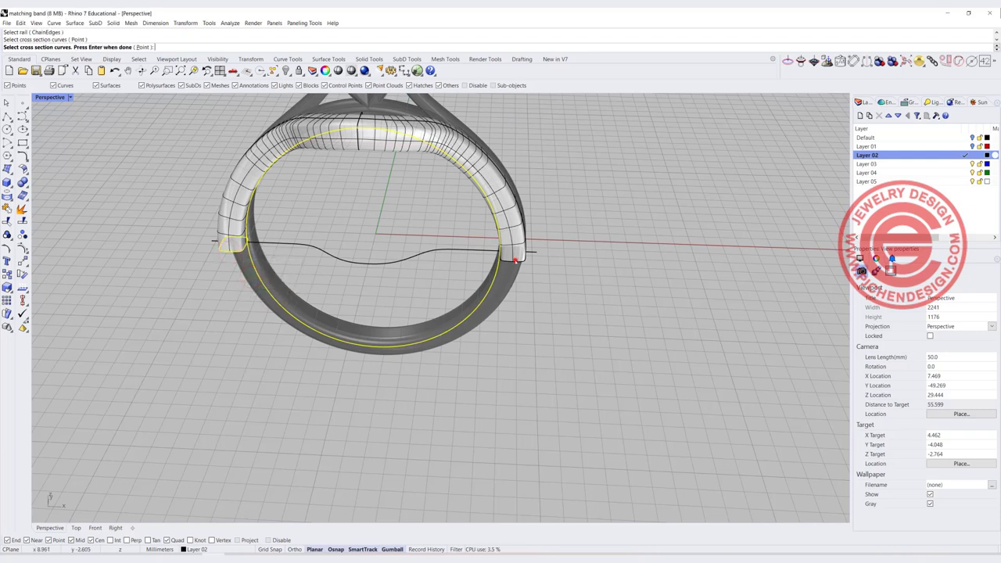
{"action": "left_click", "coordinate": [514, 254]}
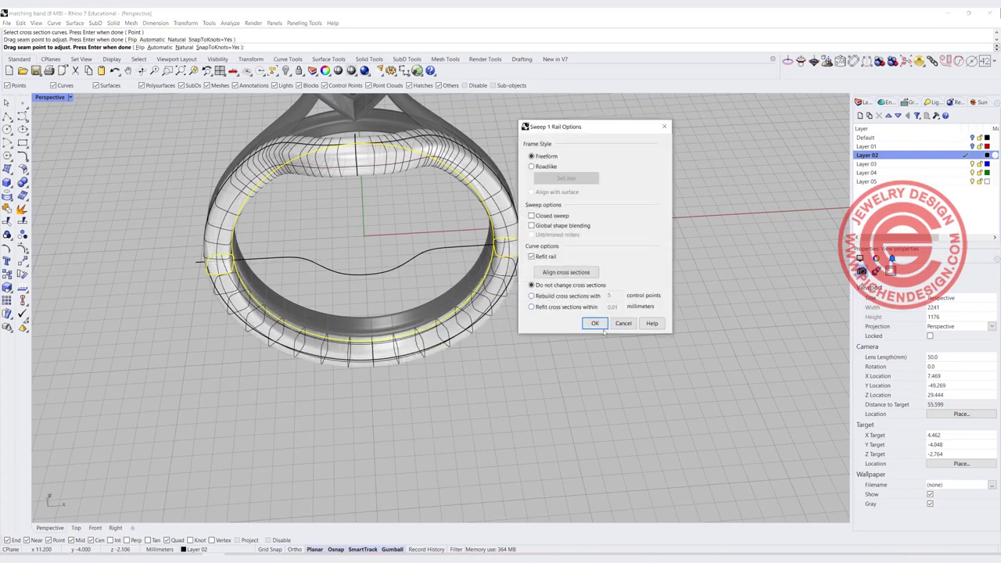
{"action": "left_click", "coordinate": [594, 323]}
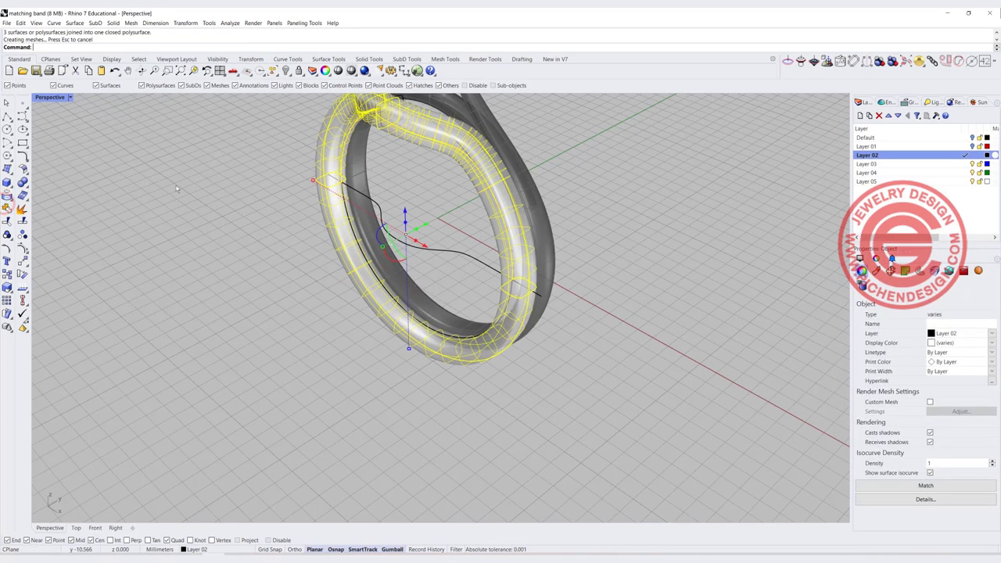
{"action": "left_click", "coordinate": [355, 283]}
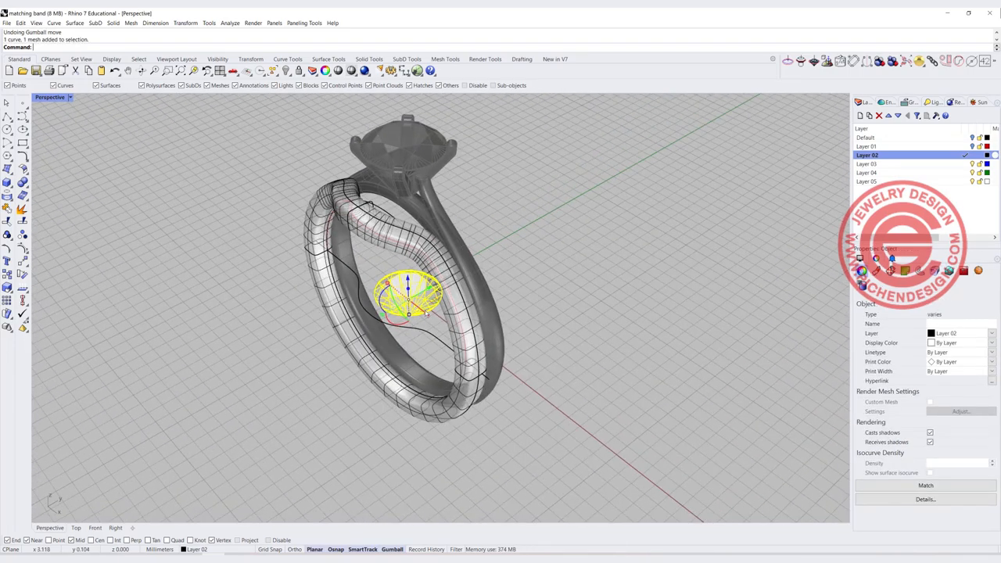
Step: Move the round stone onto the band, scale it by 1.2 and centre it vertically
{"action": "left_click_drag", "start_coordinate": [407, 293], "coordinate": [243, 387]}
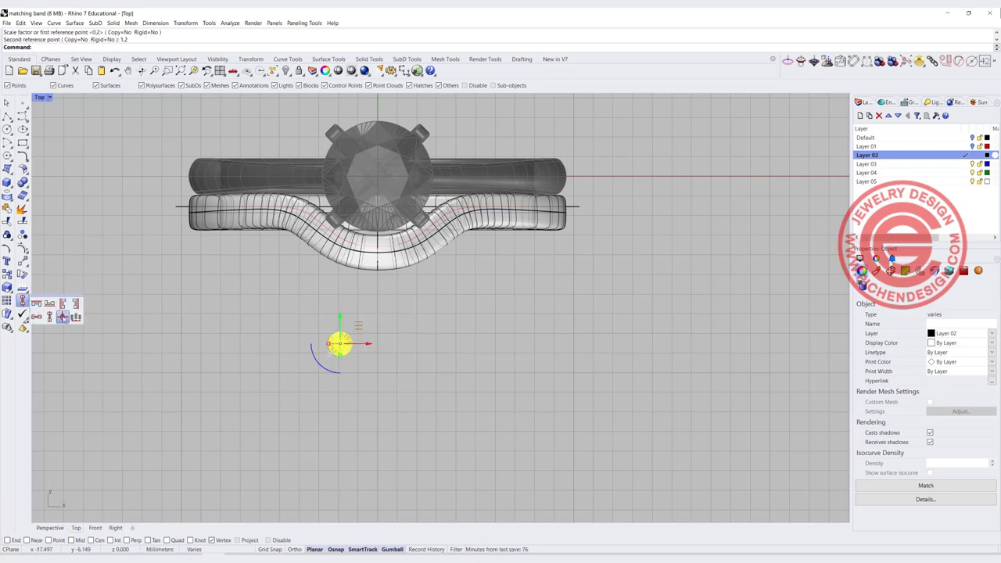
{"action": "mouse_move", "coordinate": [49, 317]}
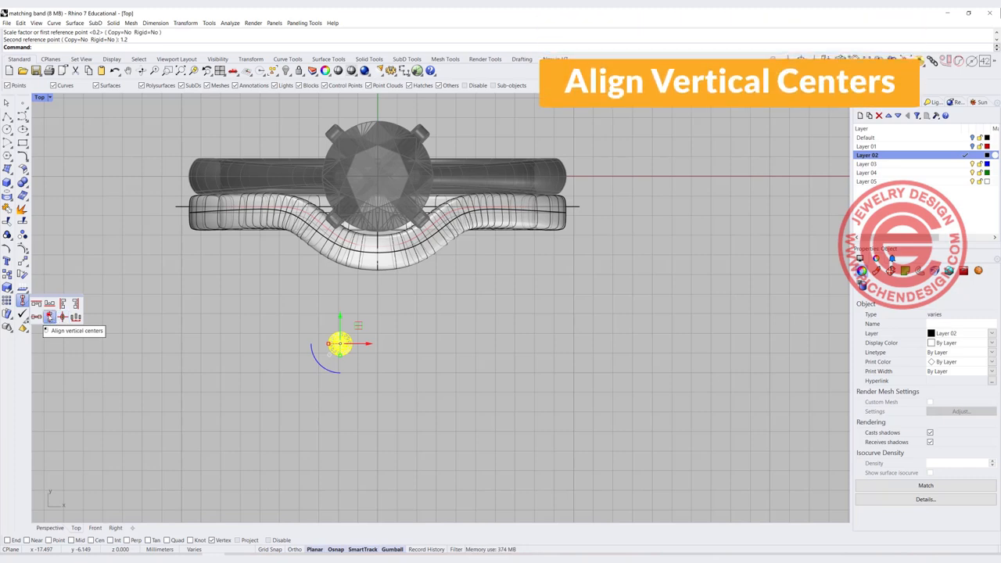
{"action": "left_click", "coordinate": [50, 316]}
{"action": "type", "text": "DupEdge"}
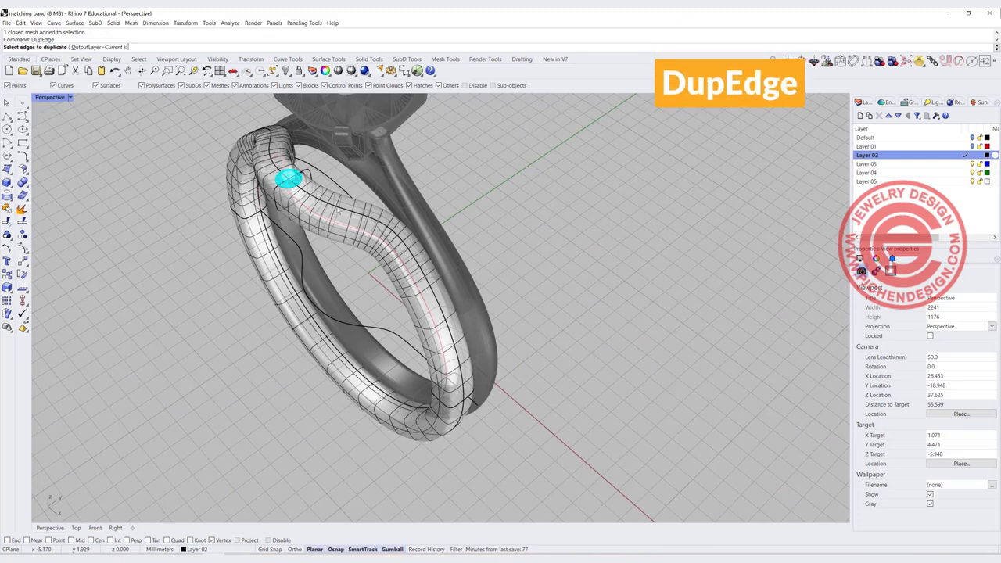
Step: Duplicate the band's two top centre edge segments as a curve with DupEdge
{"action": "left_click", "coordinate": [338, 209]}
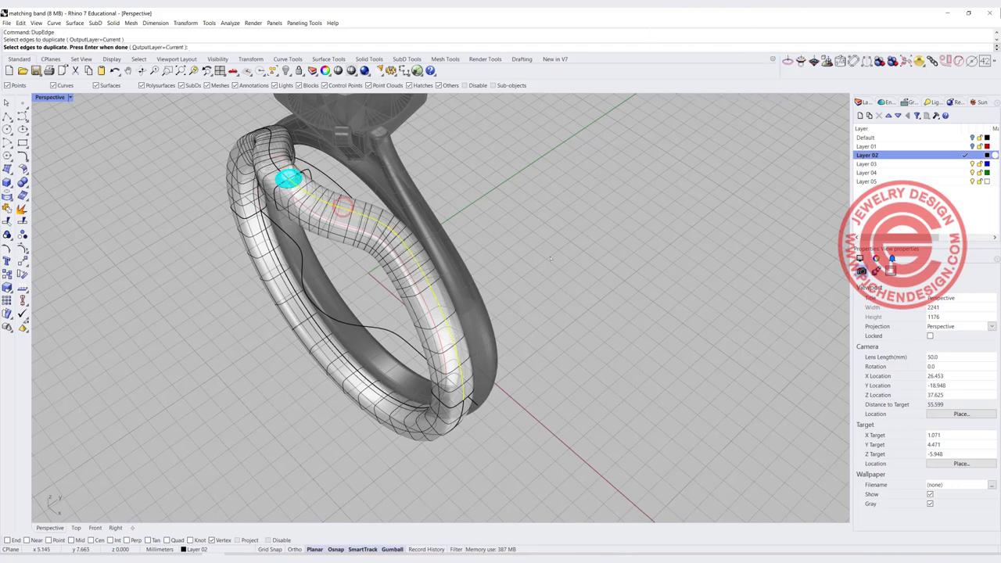
{"action": "left_click", "coordinate": [352, 297]}
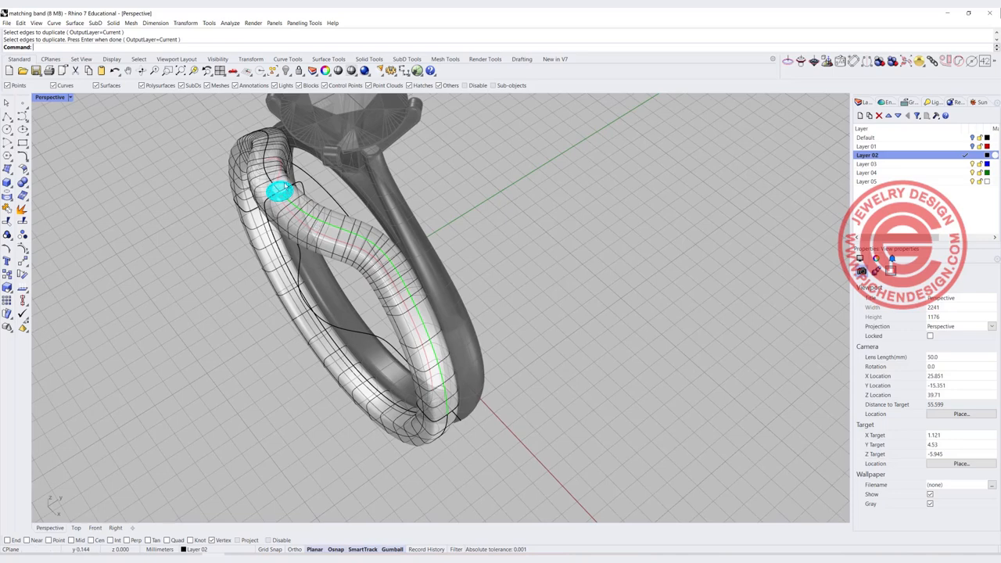
{"action": "left_click", "coordinate": [185, 23]}
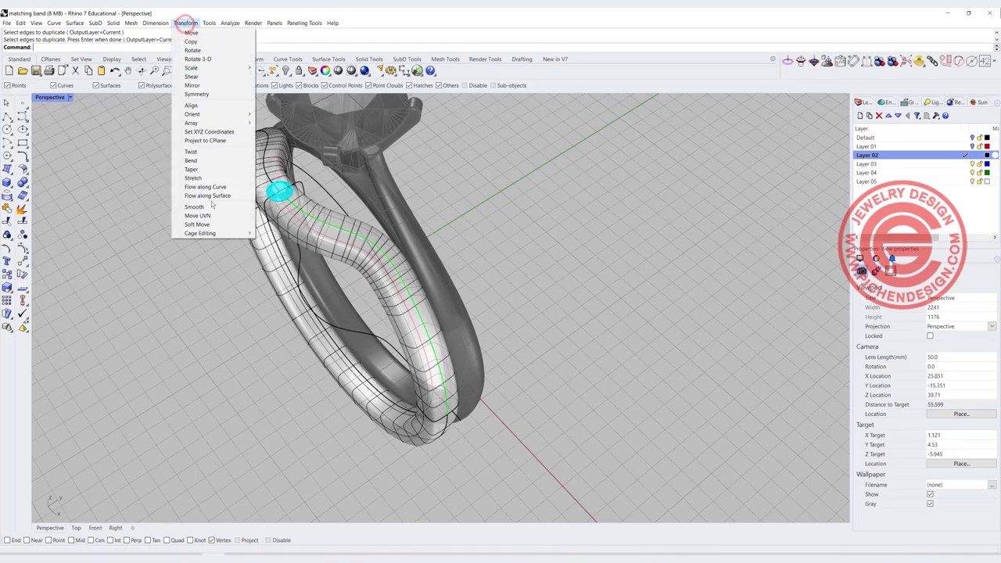
Step: Array the stone 12 times along the duplicated top curve, then undo it
{"action": "left_click", "coordinate": [190, 123]}
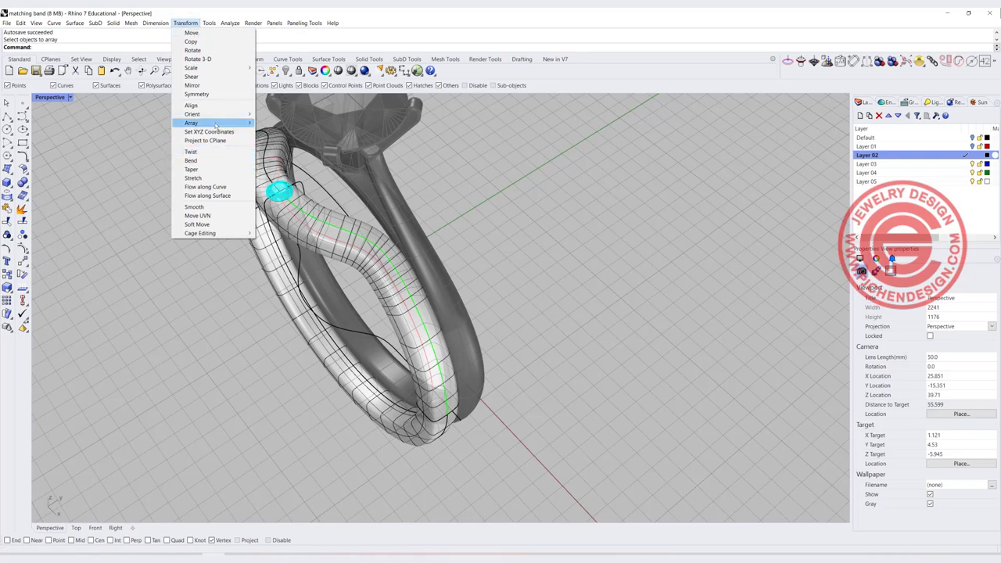
{"action": "left_click", "coordinate": [191, 123]}
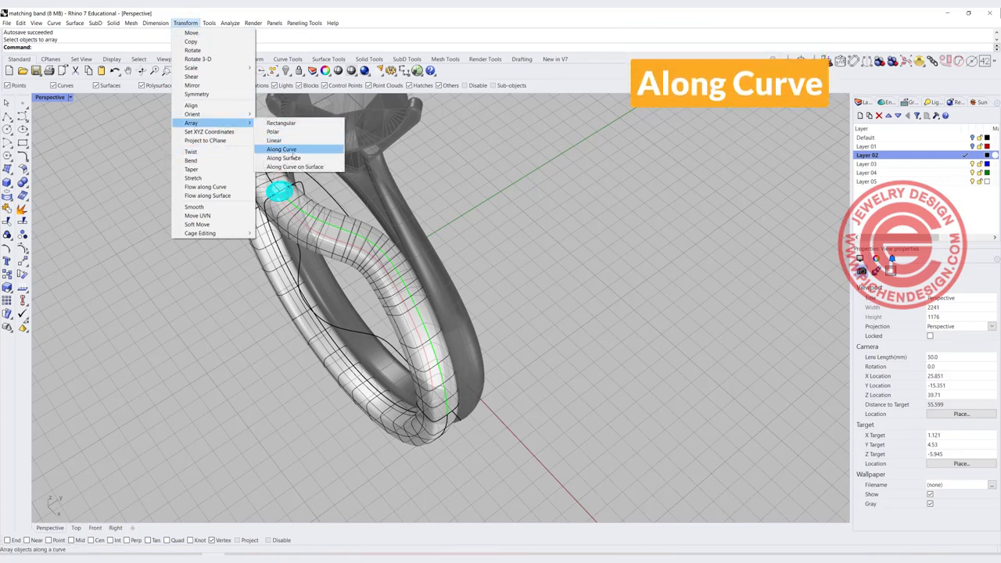
{"action": "left_click", "coordinate": [281, 150]}
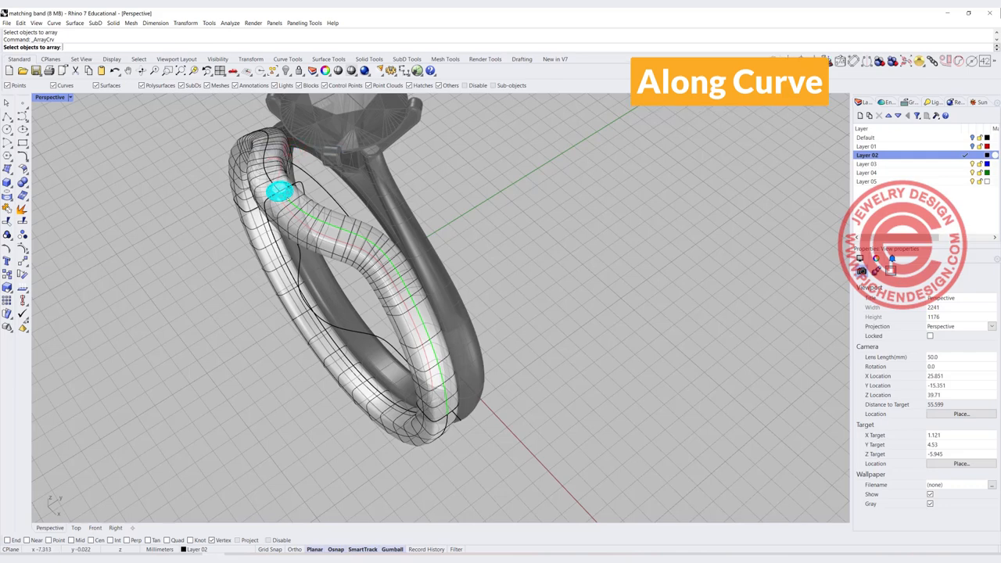
{"action": "scroll", "scroll_direction": "up", "scroll_amount": 3}
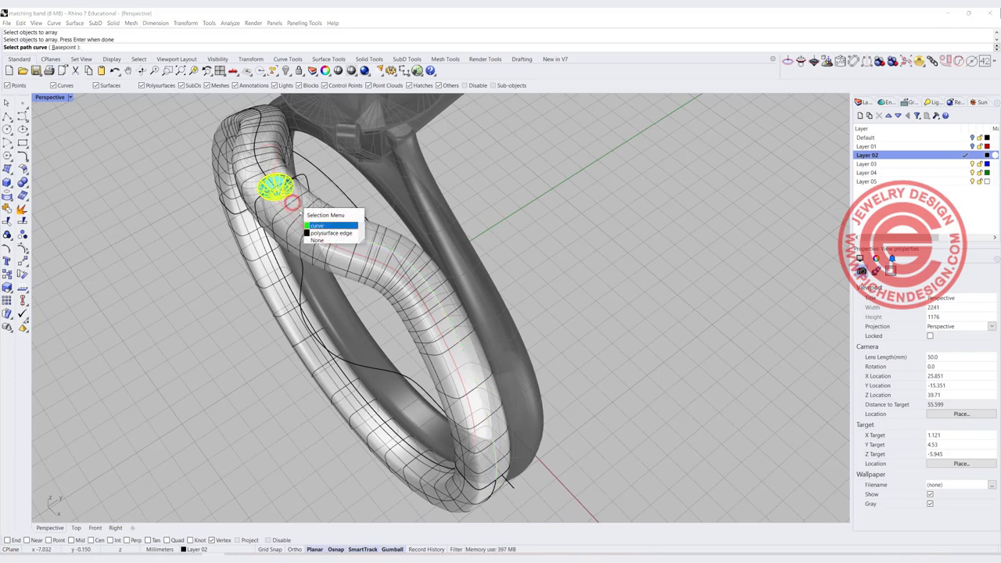
{"action": "left_click", "coordinate": [317, 225]}
{"action": "type", "text": "12"}
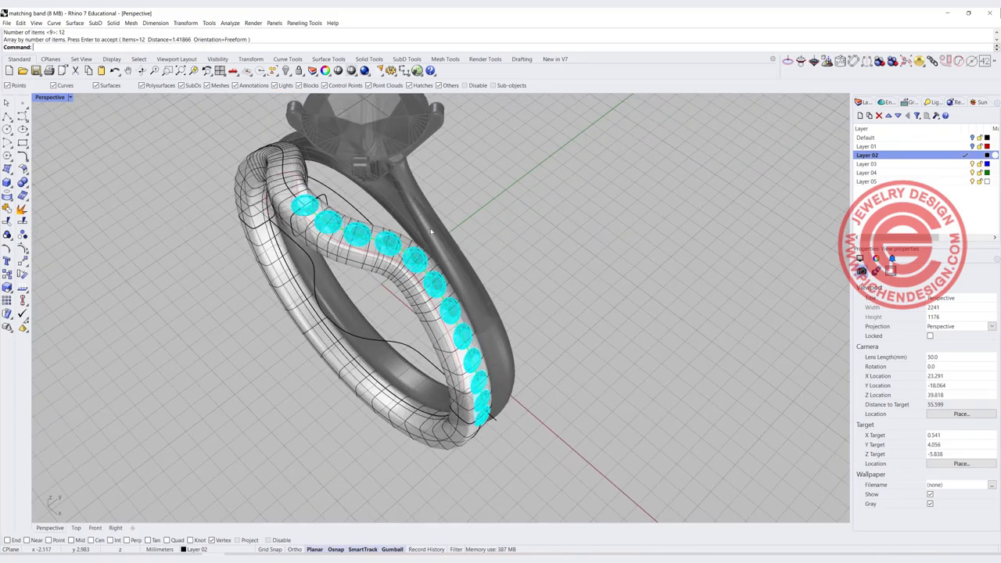
{"action": "scroll", "scroll_direction": "up", "scroll_amount": 3}
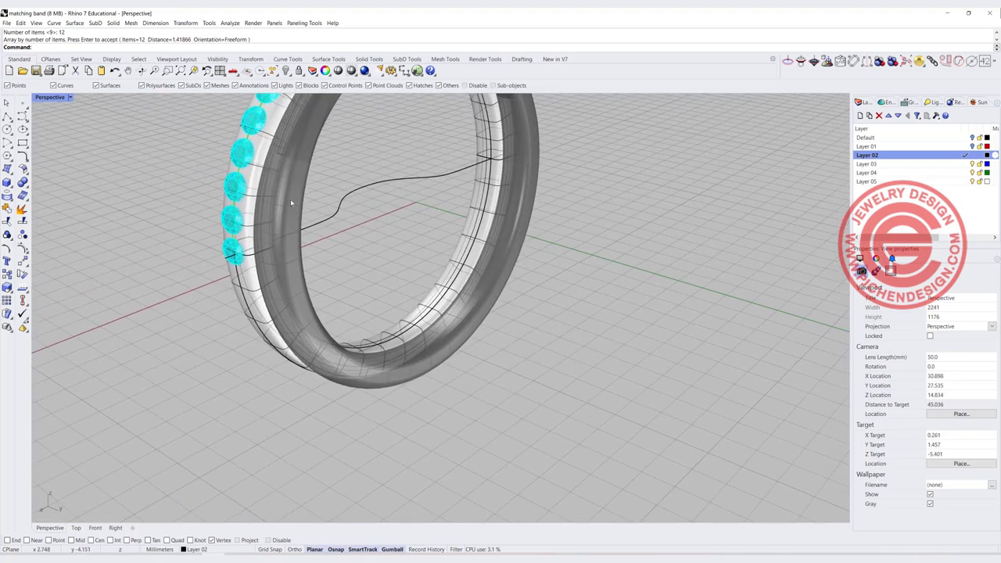
{"action": "scroll", "scroll_direction": "up", "scroll_amount": 3}
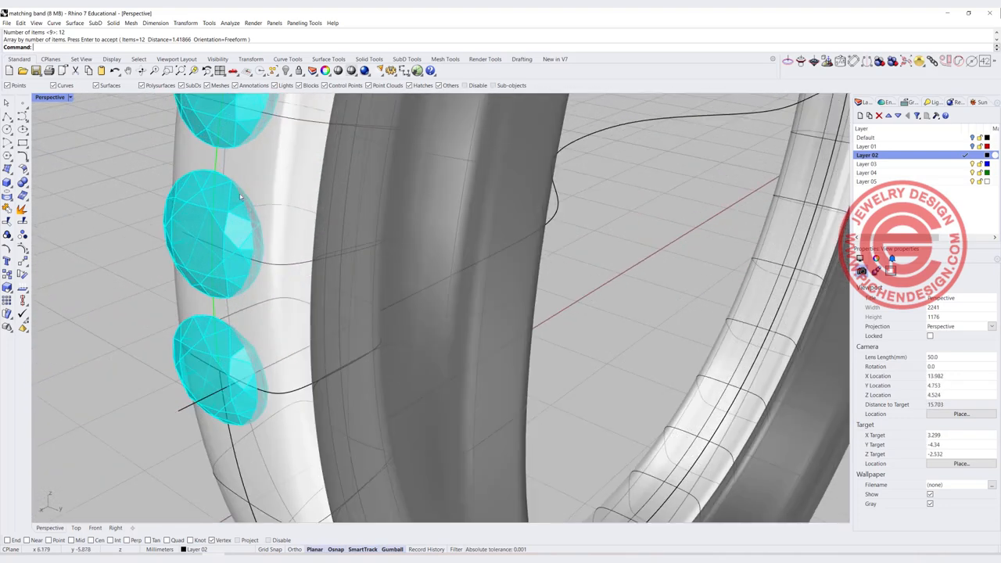
{"action": "mouse_move", "coordinate": [258, 223]}
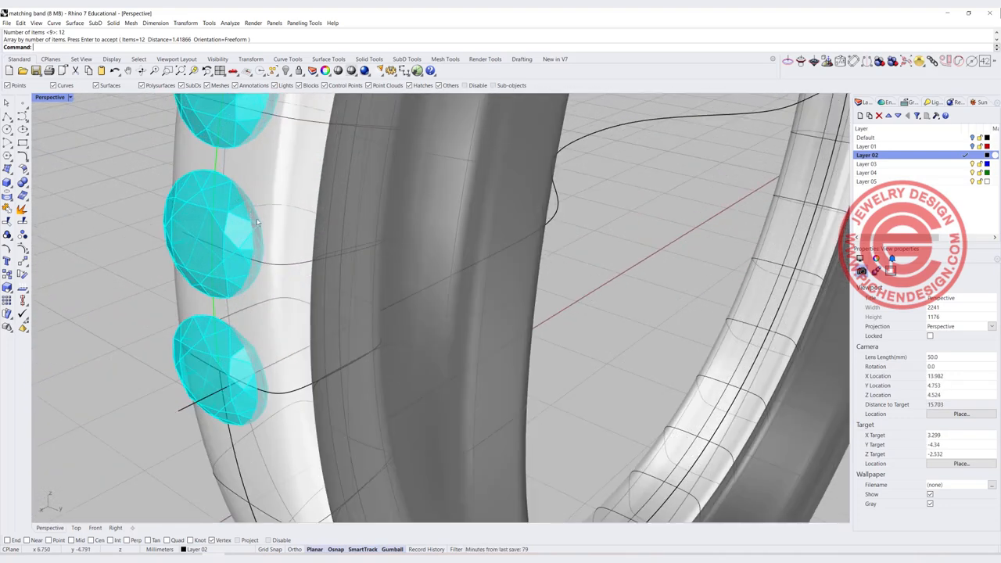
{"action": "key", "text": "ctrl+z"}
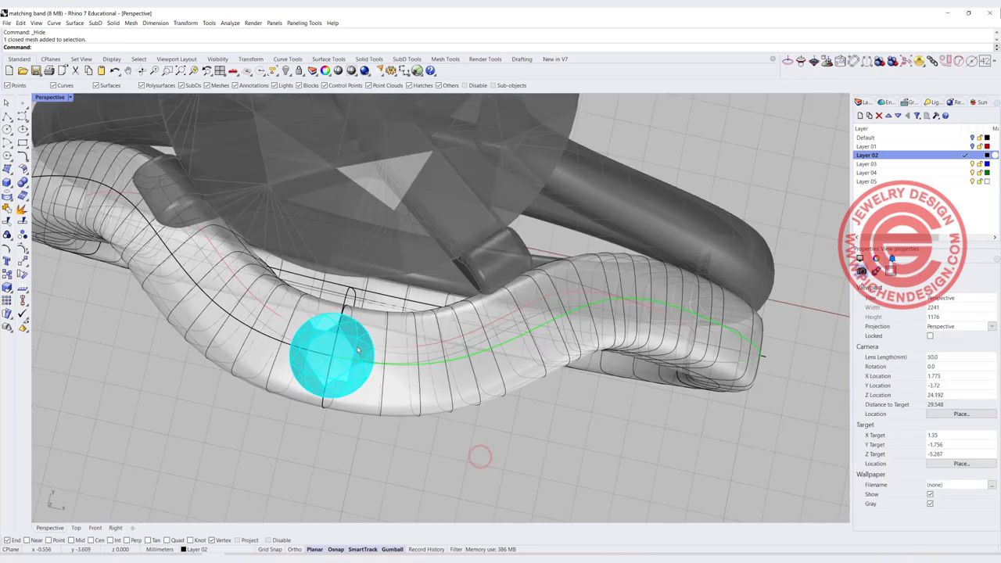
Step: Start Array Along Curve on Surface on the stone, with its base point at the curve end
{"action": "left_click", "coordinate": [333, 356]}
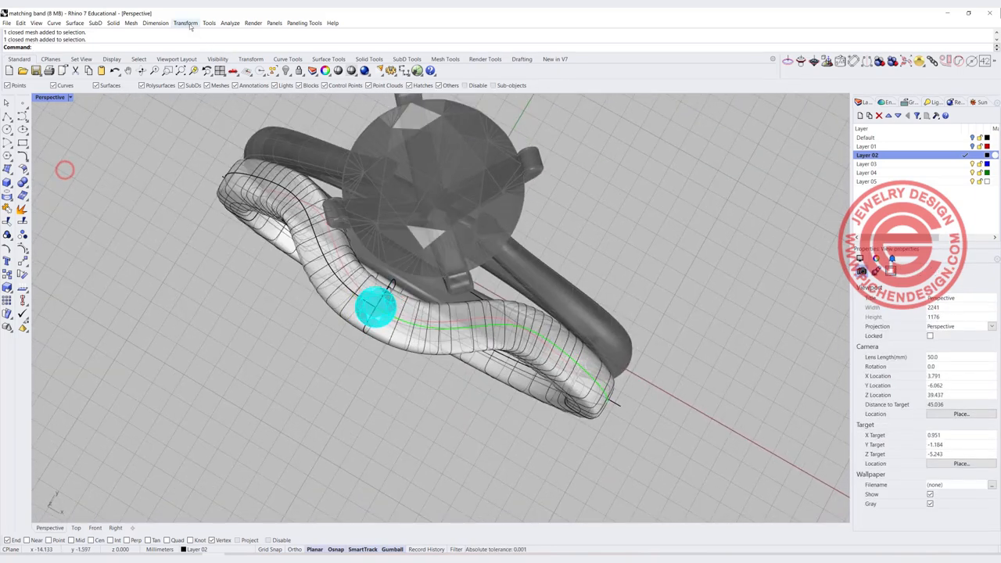
{"action": "left_click", "coordinate": [186, 23]}
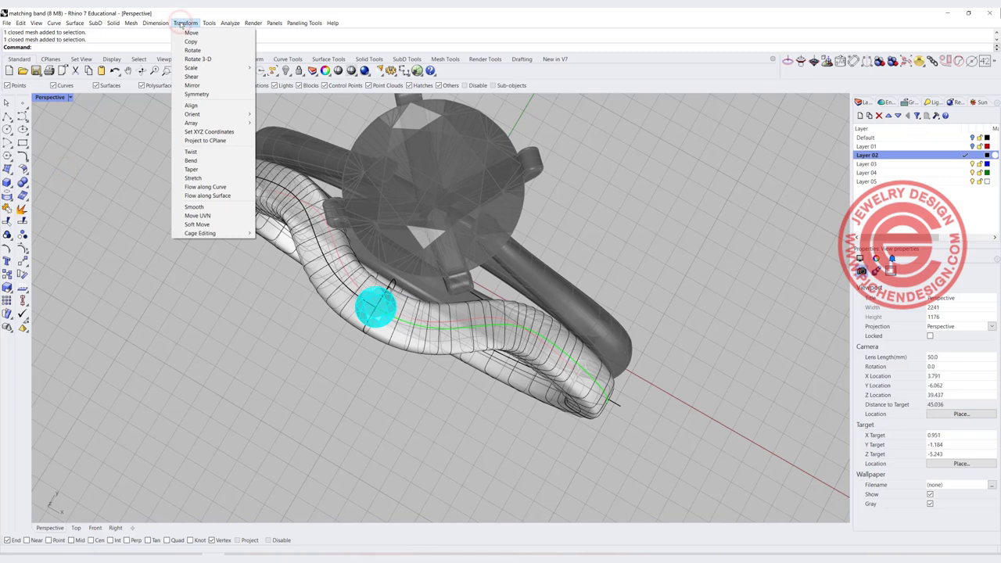
{"action": "left_click", "coordinate": [155, 23]}
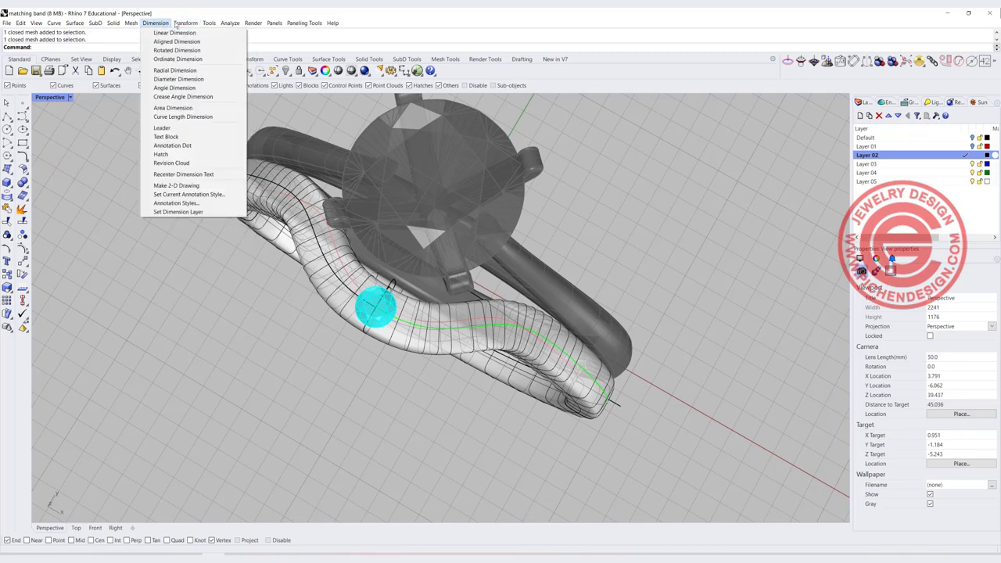
{"action": "left_click", "coordinate": [185, 23]}
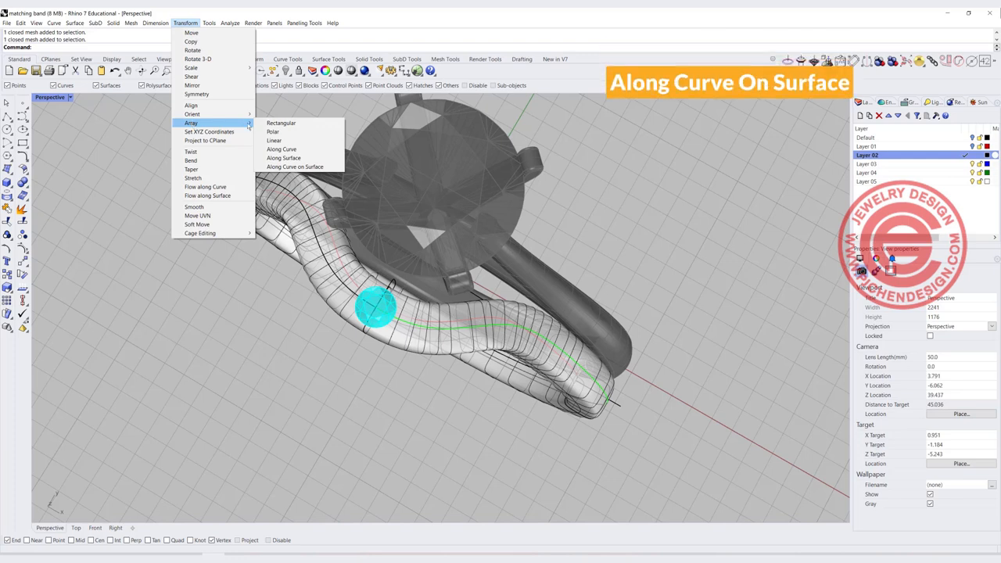
{"action": "mouse_move", "coordinate": [295, 167]}
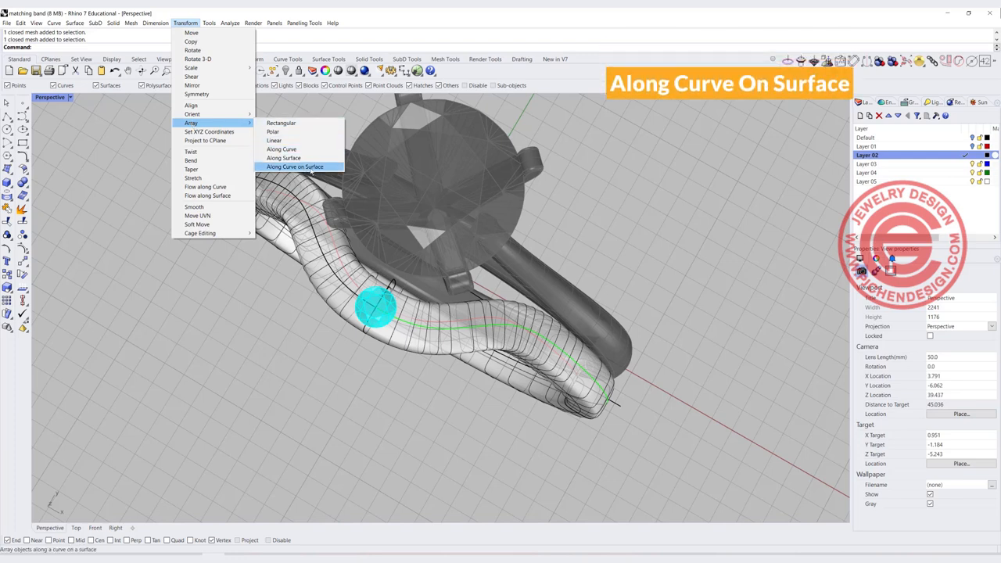
{"action": "left_click", "coordinate": [294, 166]}
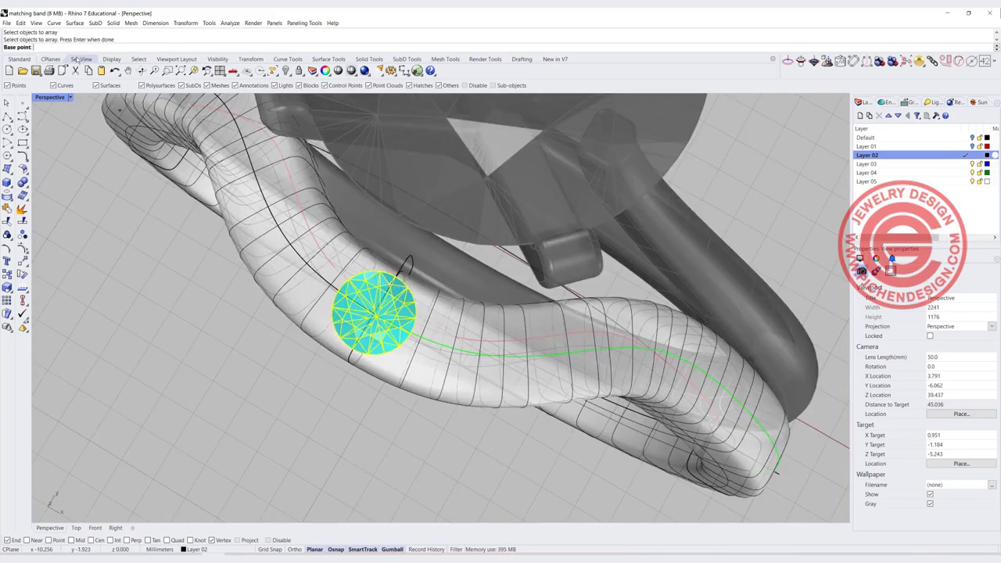
{"action": "mouse_move", "coordinate": [377, 320]}
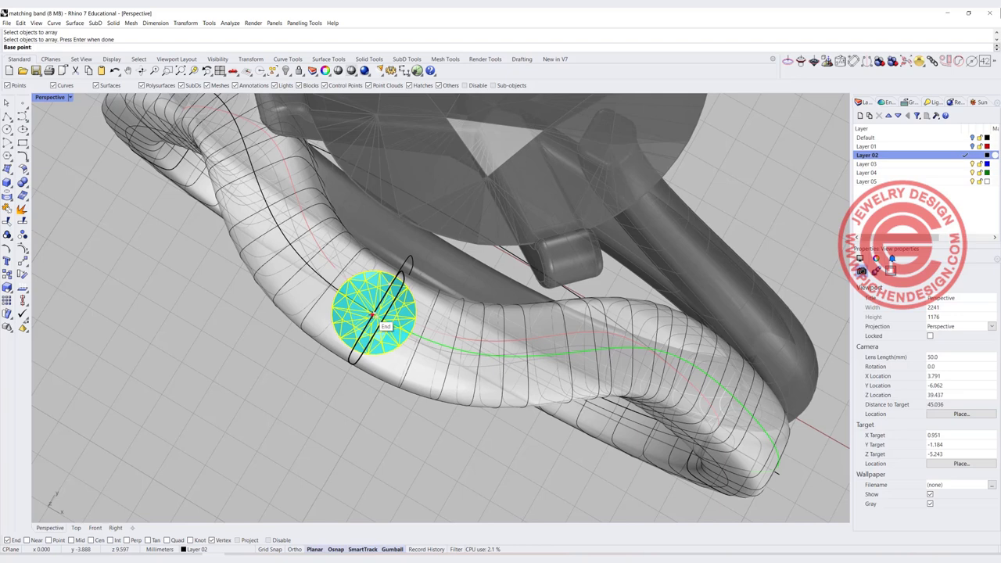
{"action": "left_click", "coordinate": [375, 317]}
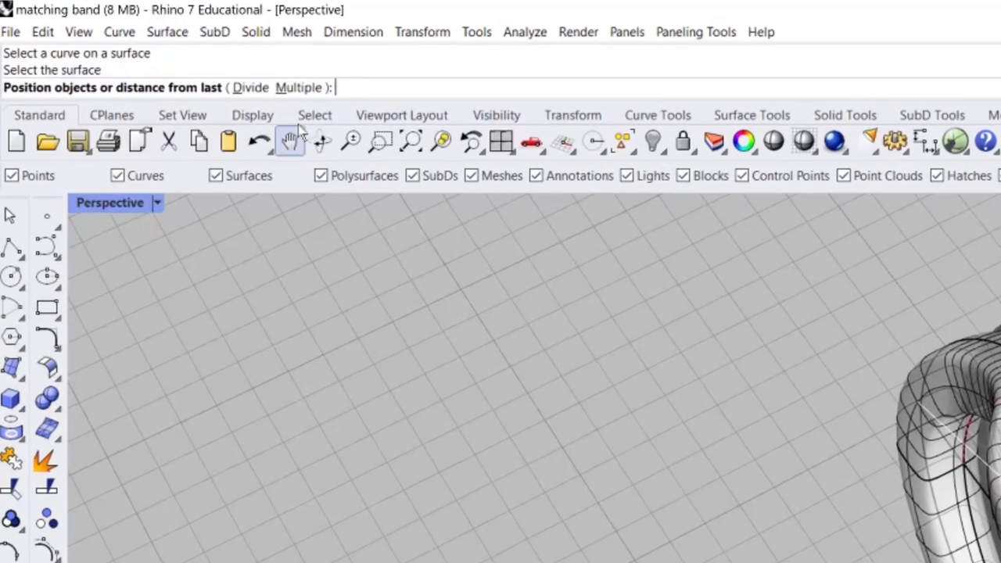
Step: Place the stone copies along the curve with 1.5 distance between copies
{"action": "left_click", "coordinate": [297, 87]}
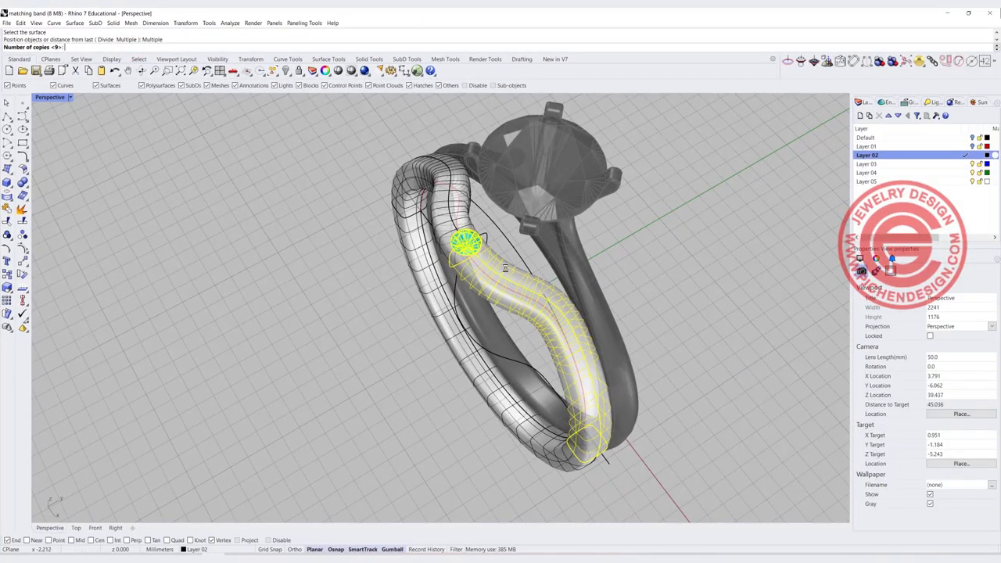
{"action": "mouse_move", "coordinate": [201, 154]}
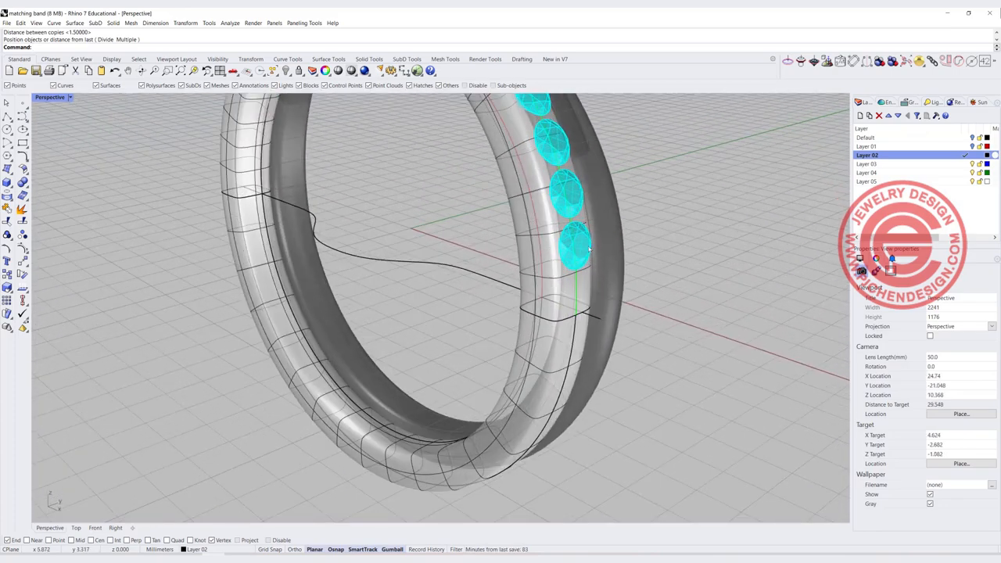
{"action": "left_click", "coordinate": [575, 248]}
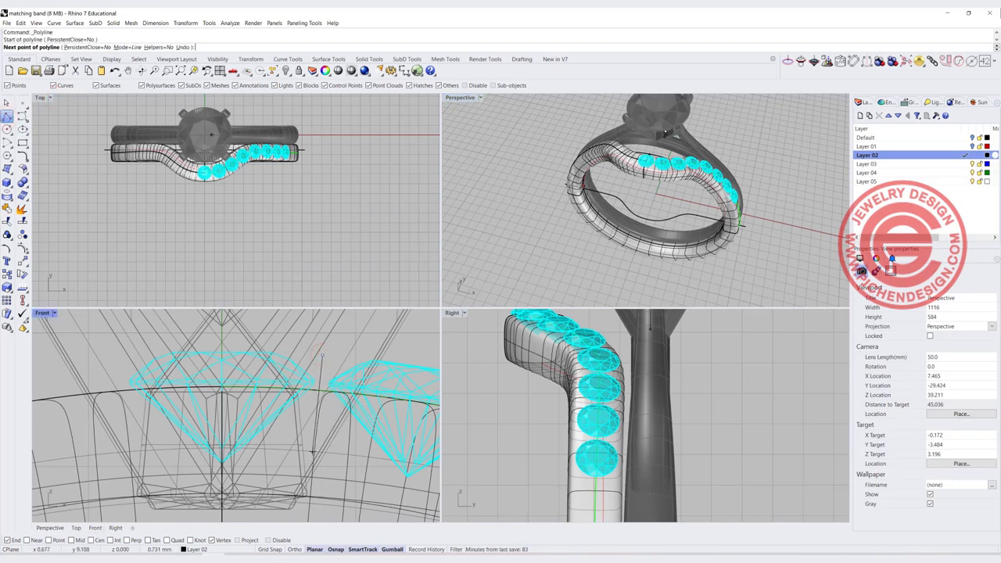
Step: Draw a short polyline between the first two stones and pipe it at 0.5 diameter with round caps
{"action": "left_click", "coordinate": [312, 444]}
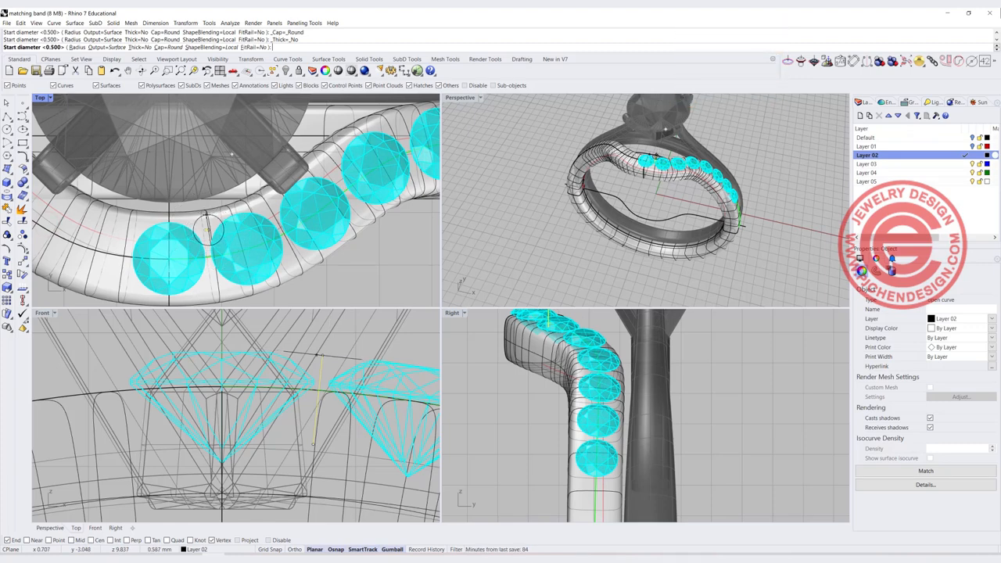
{"action": "left_click", "coordinate": [207, 227]}
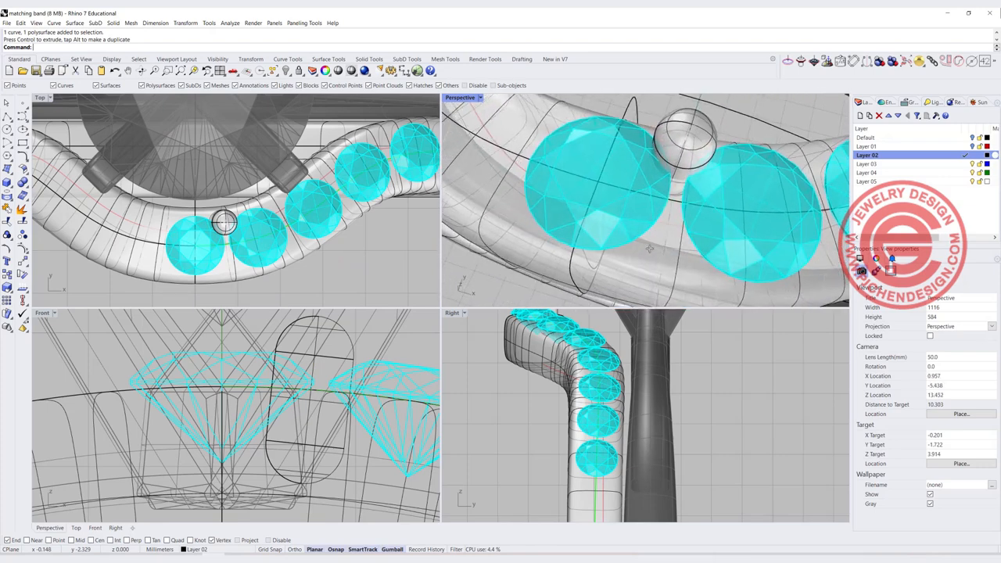
Step: Alt-drag a copy of the prong to the band's other side and maximize Perspective
{"action": "left_click", "coordinate": [223, 231]}
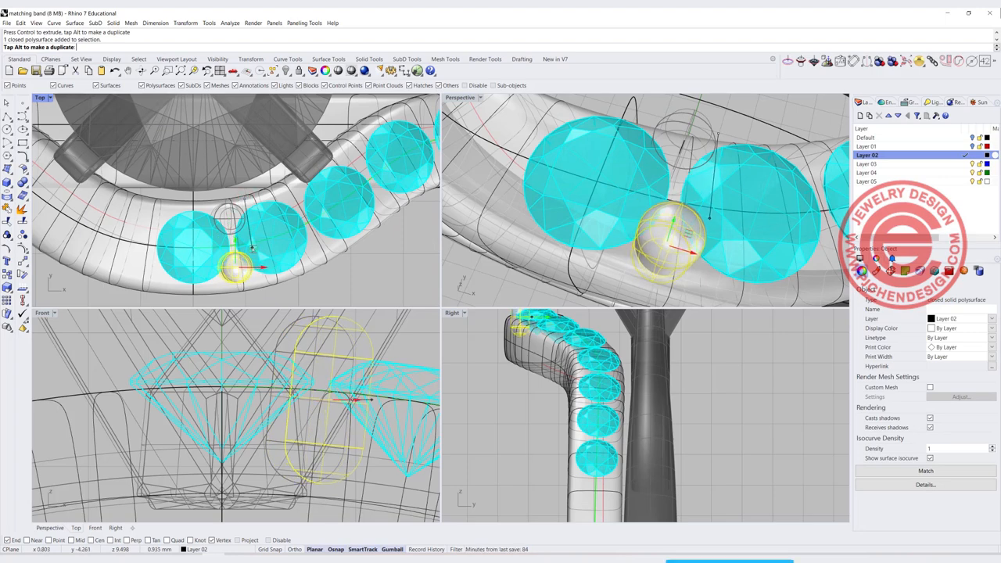
{"action": "key", "text": "alt"}
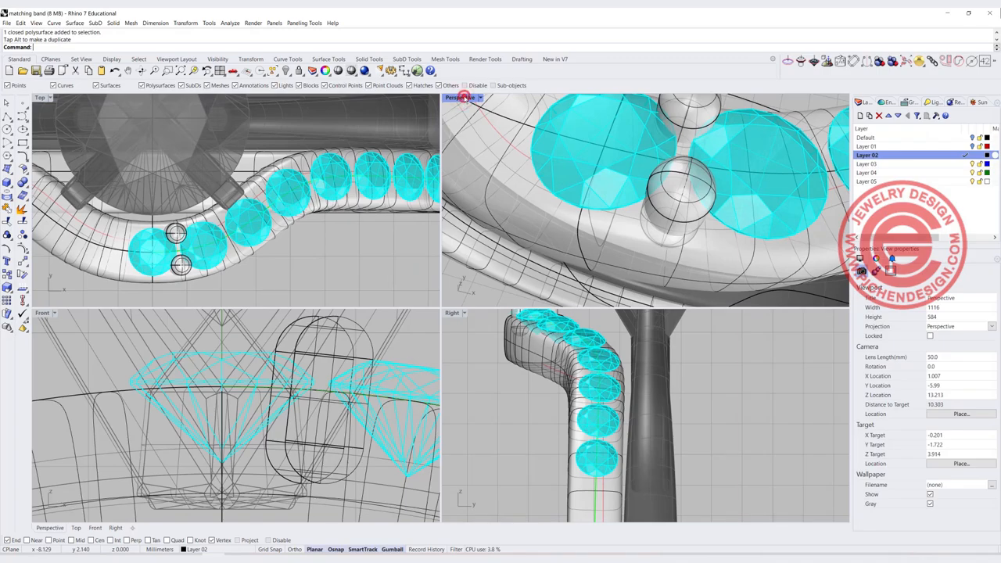
{"action": "double_click", "coordinate": [460, 97]}
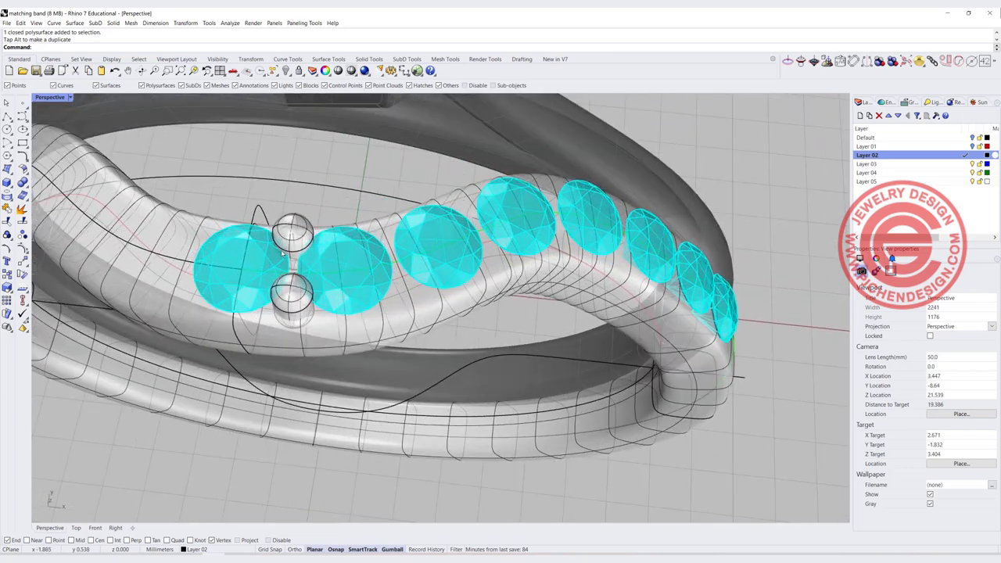
{"action": "left_click", "coordinate": [294, 235]}
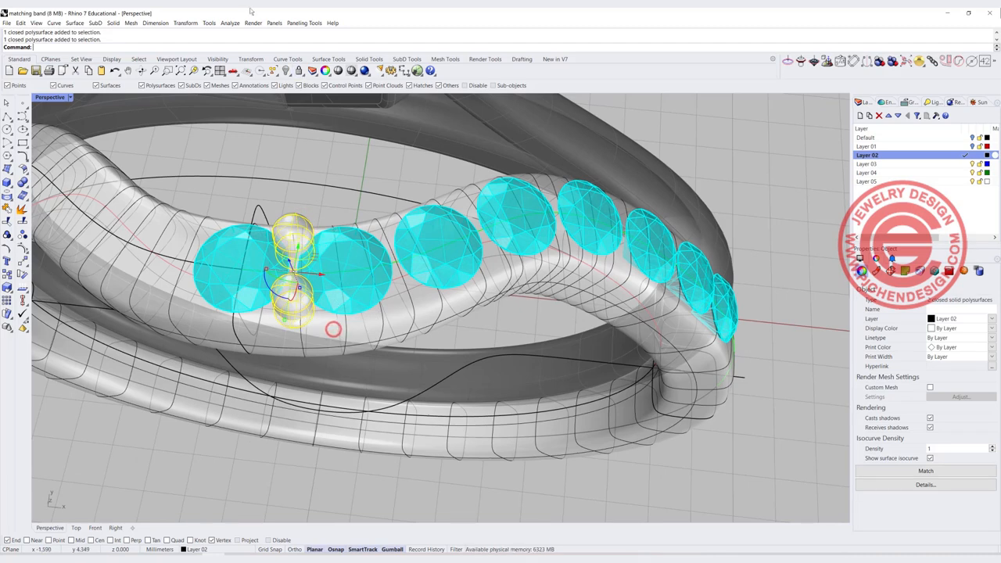
{"action": "left_click", "coordinate": [185, 23]}
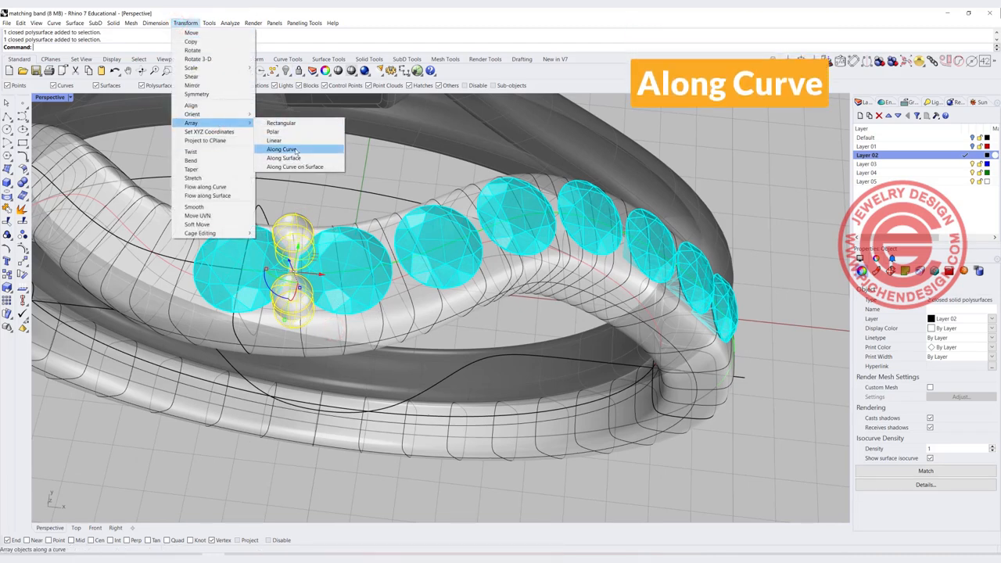
{"action": "left_click", "coordinate": [281, 149]}
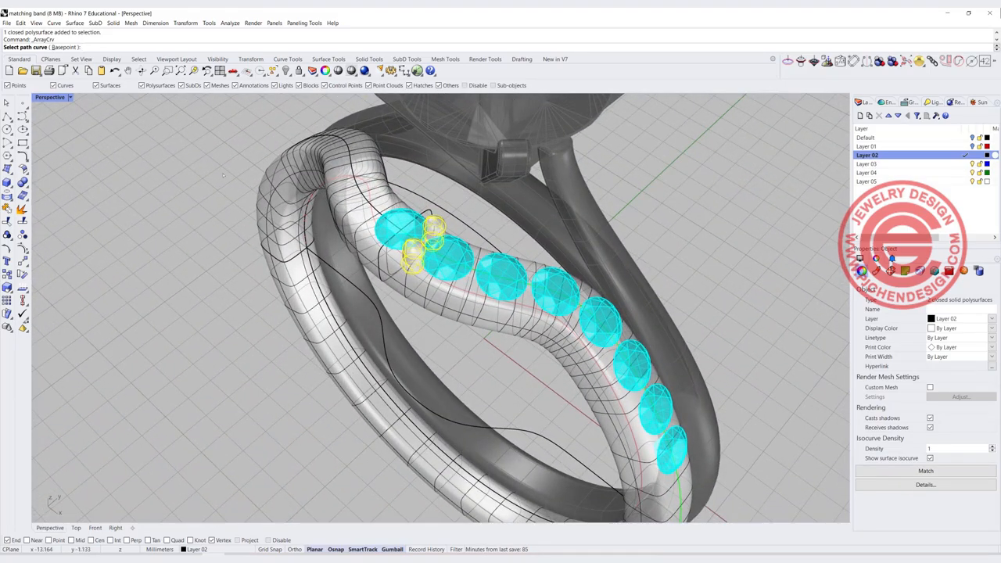
{"action": "scroll", "scroll_direction": "up", "scroll_amount": 3}
{"action": "type", "text": "7"}
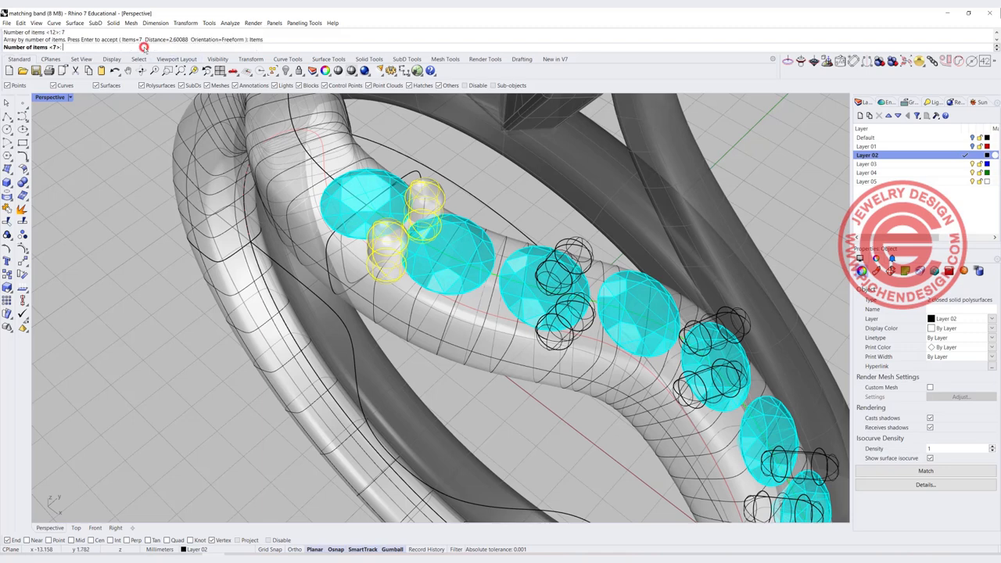
{"action": "type", "text": "10"}
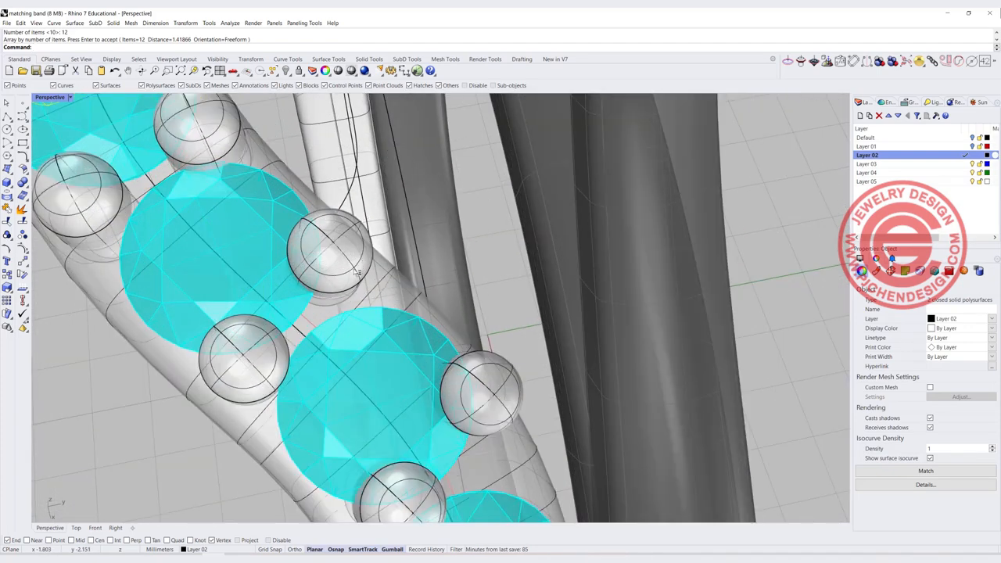
{"action": "left_click", "coordinate": [348, 271]}
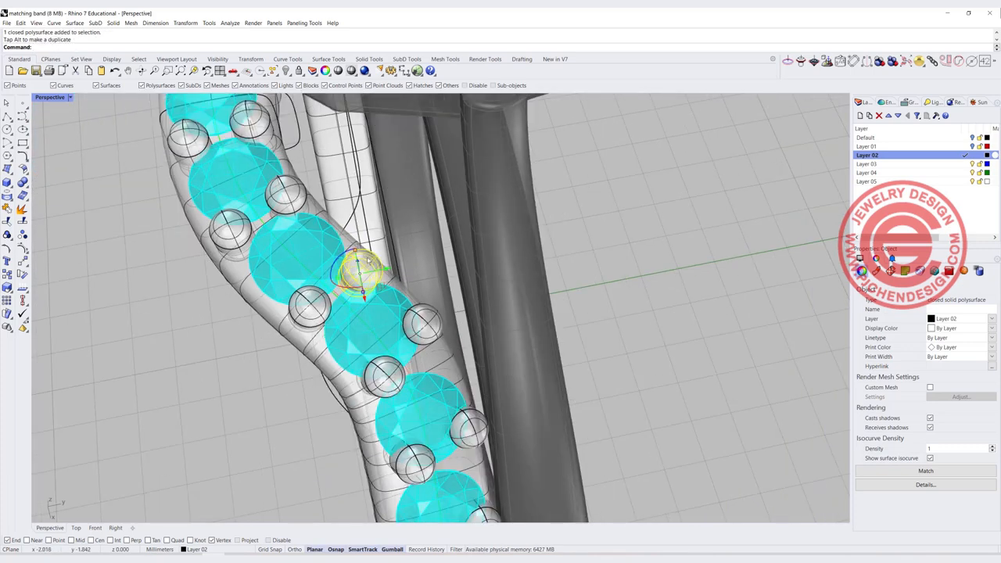
{"action": "key", "text": "ctrl+z"}
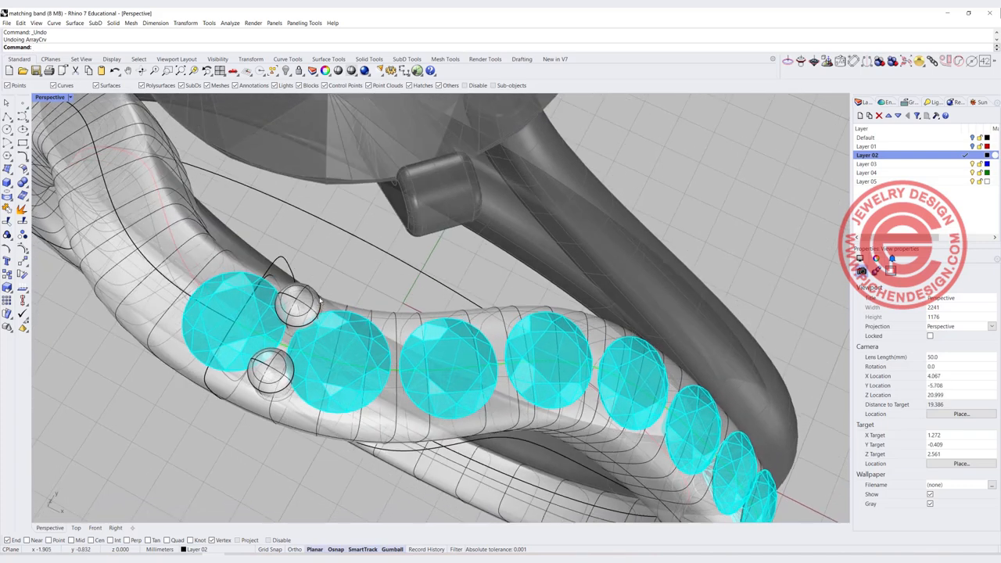
Step: Start Array Along Curve on Surface on the prong, setting its base point on the curve
{"action": "left_click", "coordinate": [185, 21]}
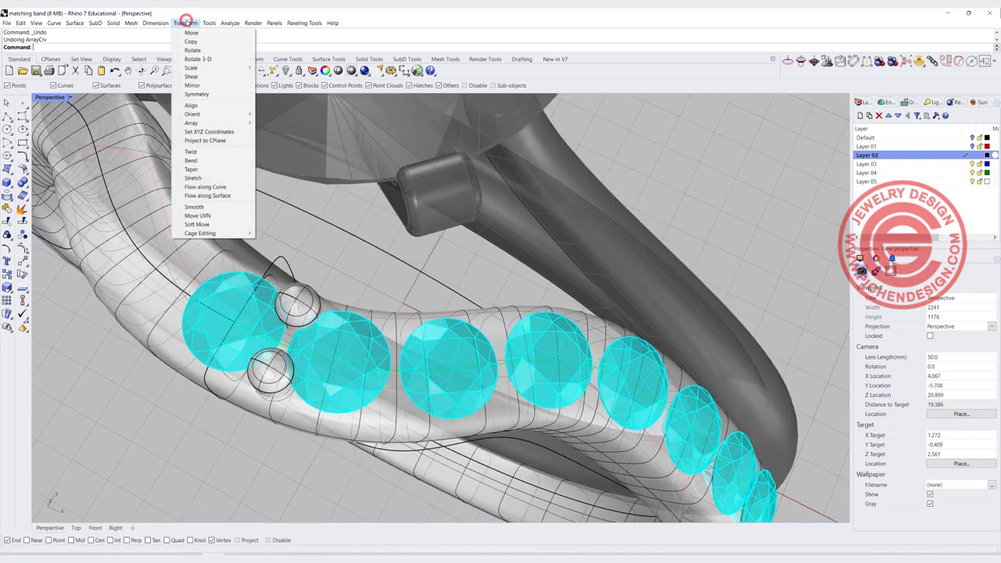
{"action": "mouse_move", "coordinate": [191, 76]}
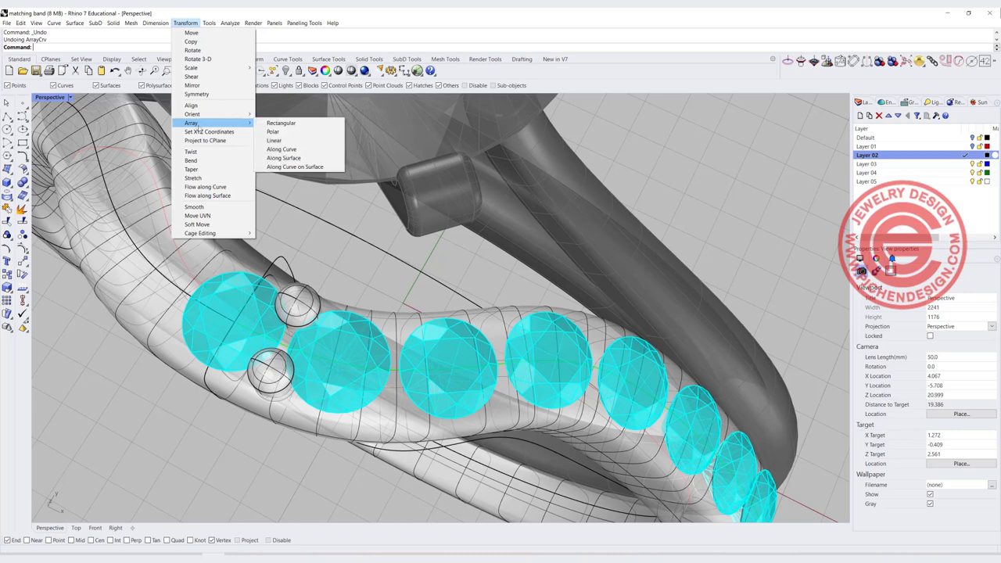
{"action": "mouse_move", "coordinate": [295, 167]}
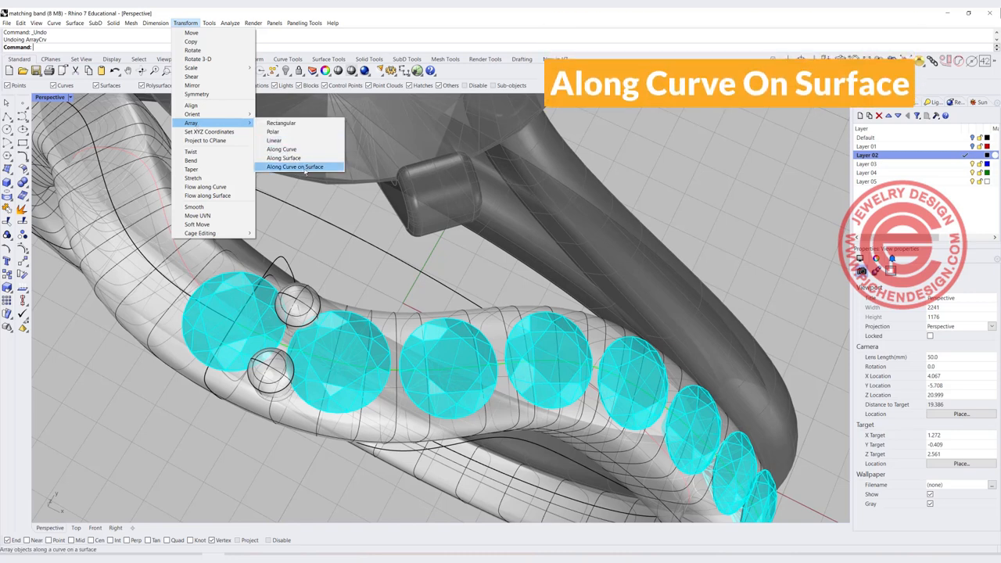
{"action": "left_click", "coordinate": [295, 167]}
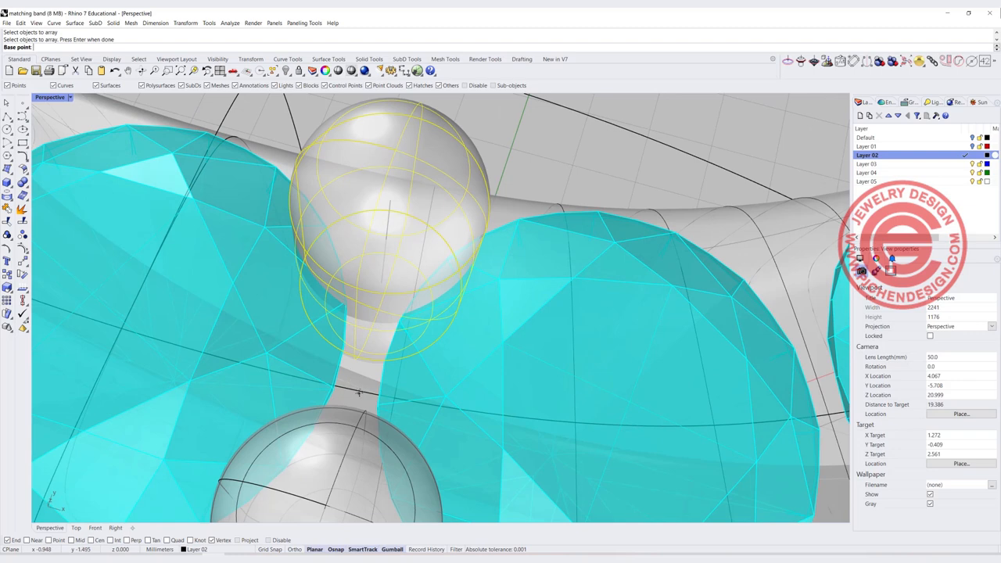
{"action": "mouse_move", "coordinate": [27, 546]}
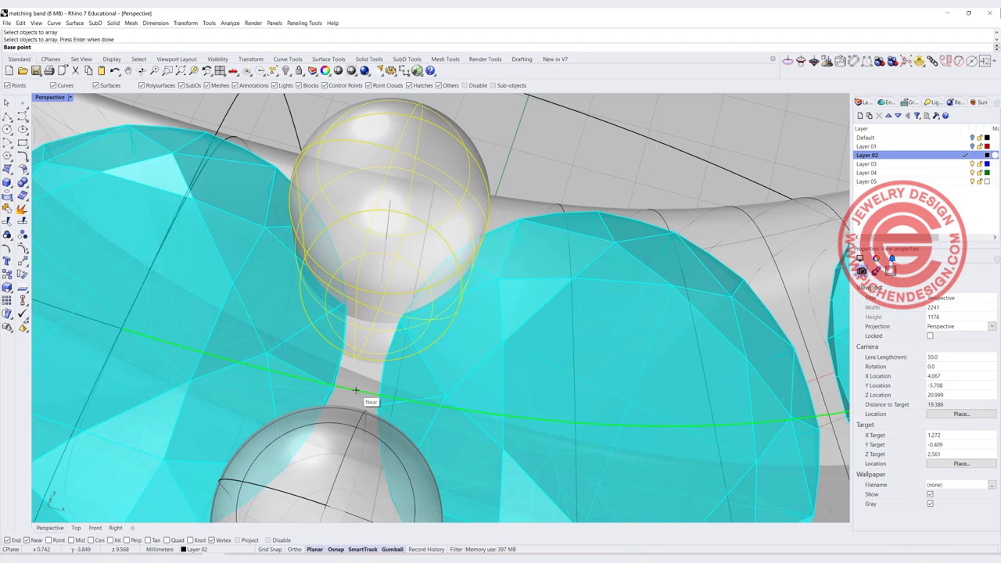
{"action": "left_click", "coordinate": [356, 391]}
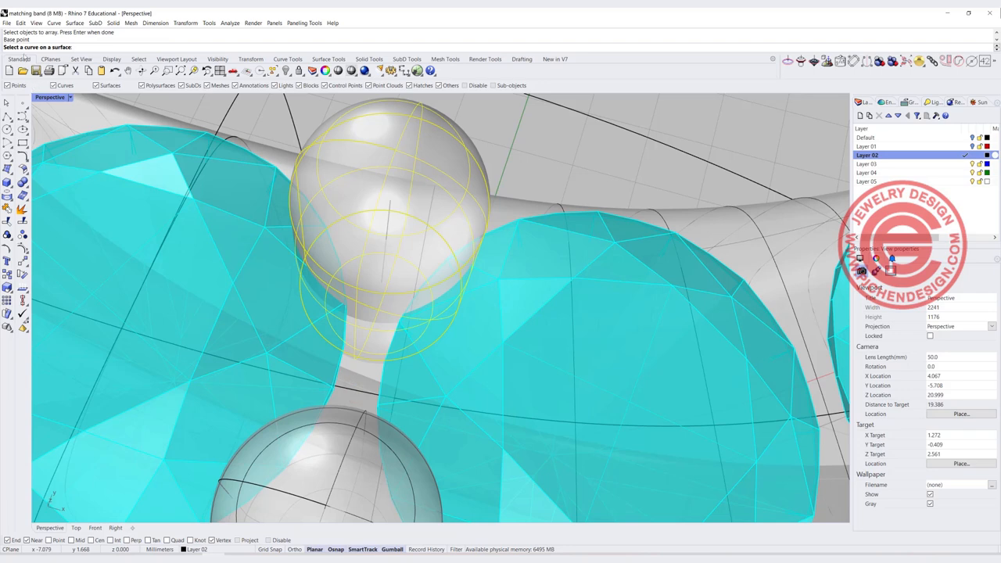
Step: Pick the path curve and band surface to place prongs between stones, then inspect two prongs
{"action": "left_click", "coordinate": [359, 391]}
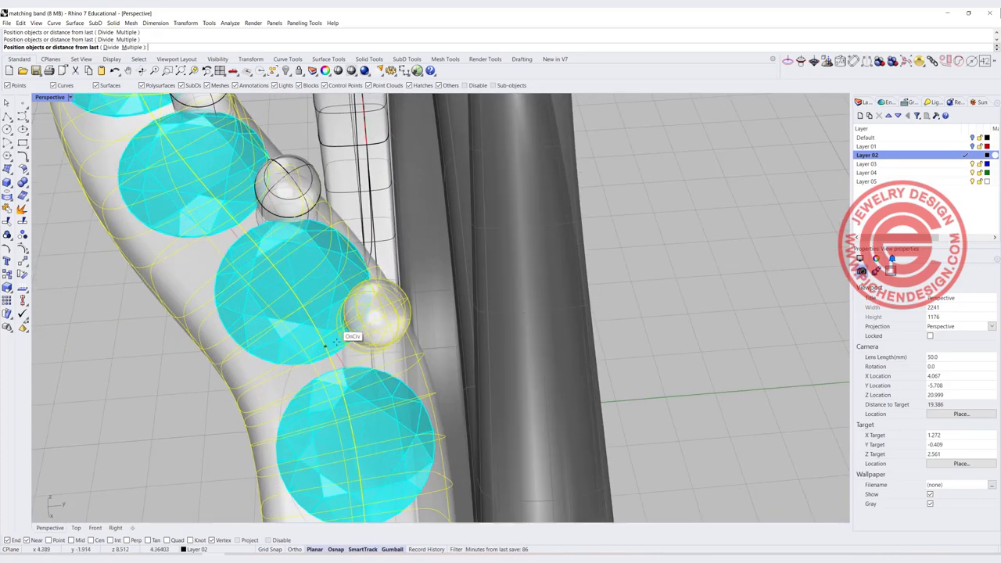
{"action": "scroll", "scroll_direction": "up", "scroll_amount": 3}
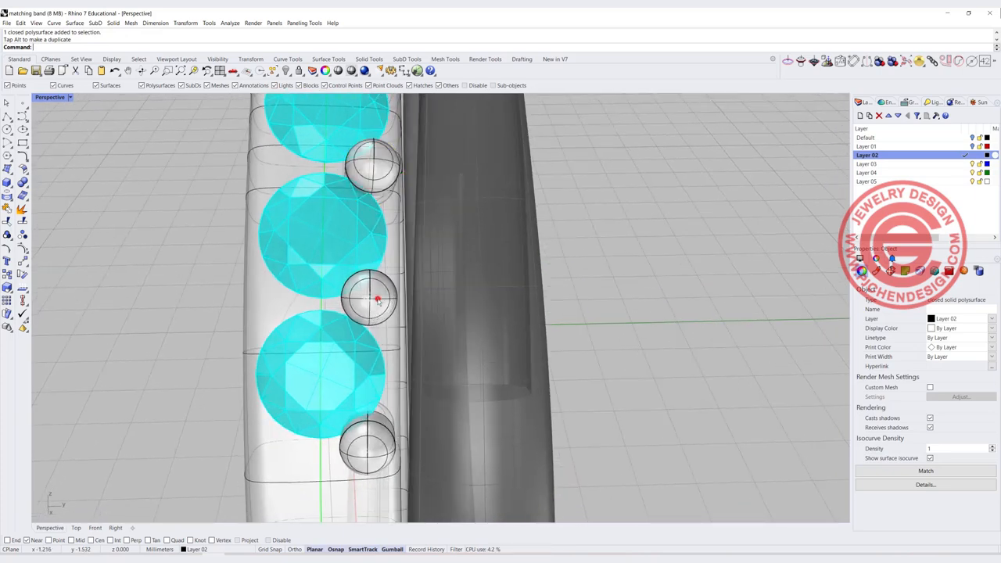
{"action": "left_click", "coordinate": [371, 297]}
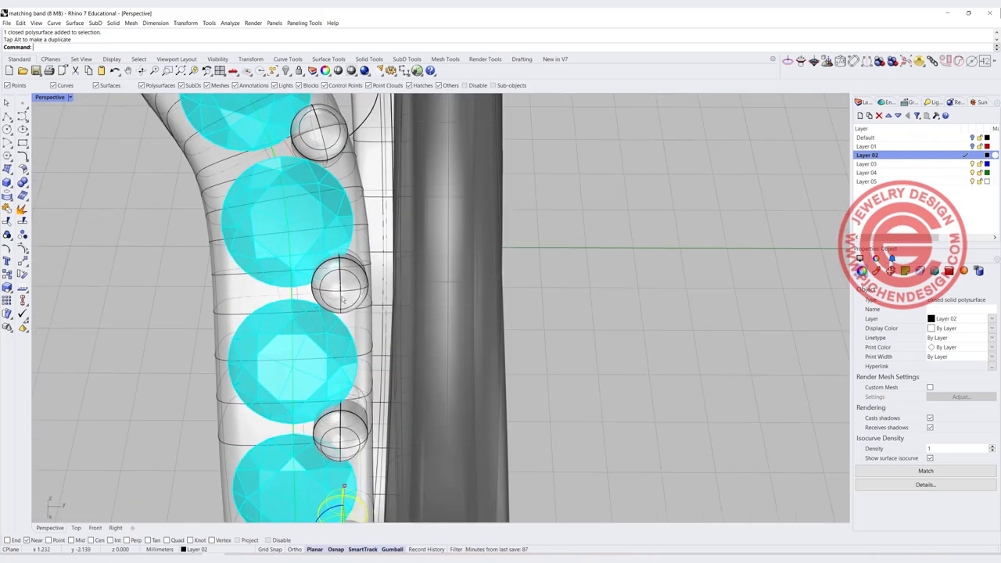
{"action": "left_click", "coordinate": [340, 282]}
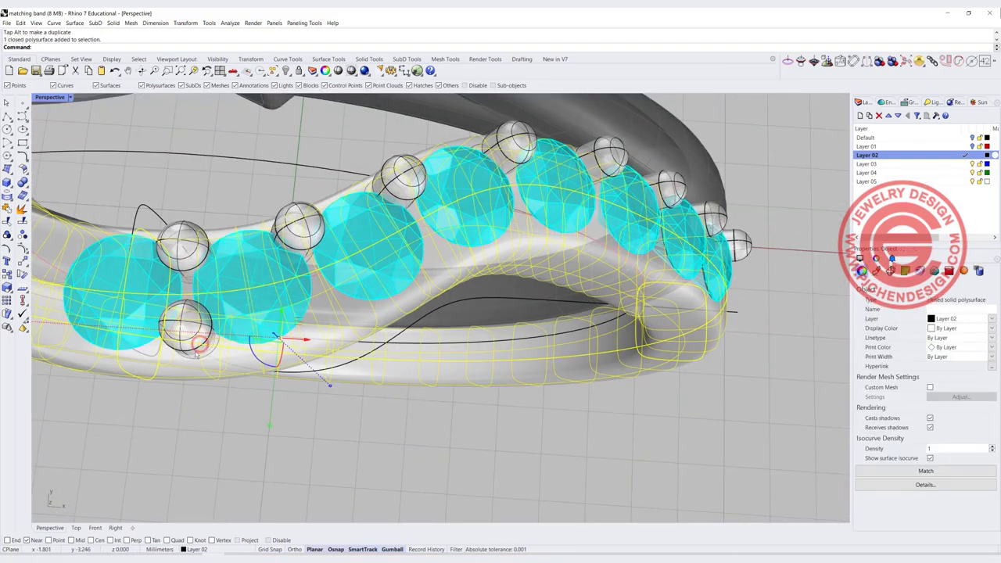
Step: Launch Array Along Curve on Surface for the lone prong on the opposite side
{"action": "left_click", "coordinate": [185, 23]}
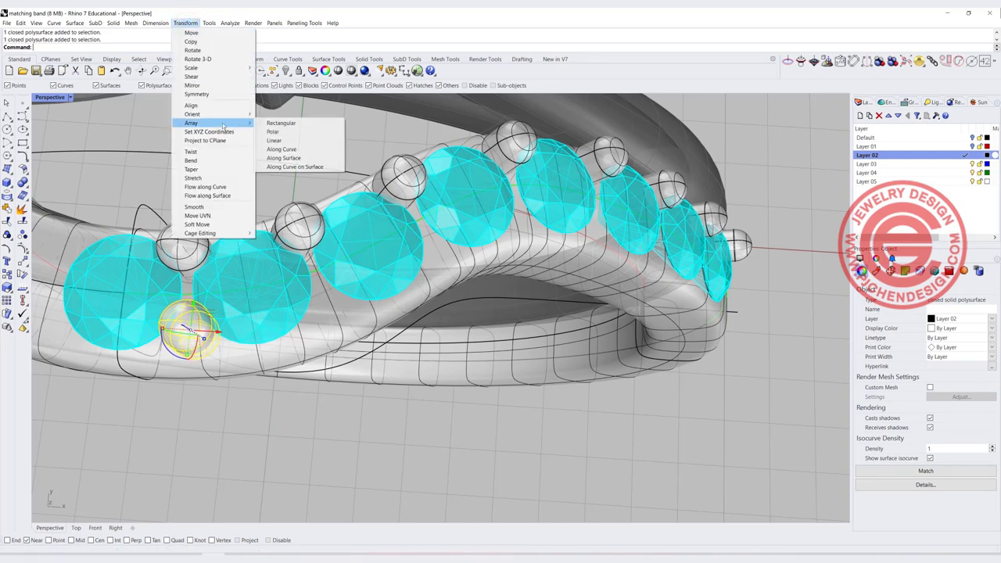
{"action": "mouse_move", "coordinate": [295, 167]}
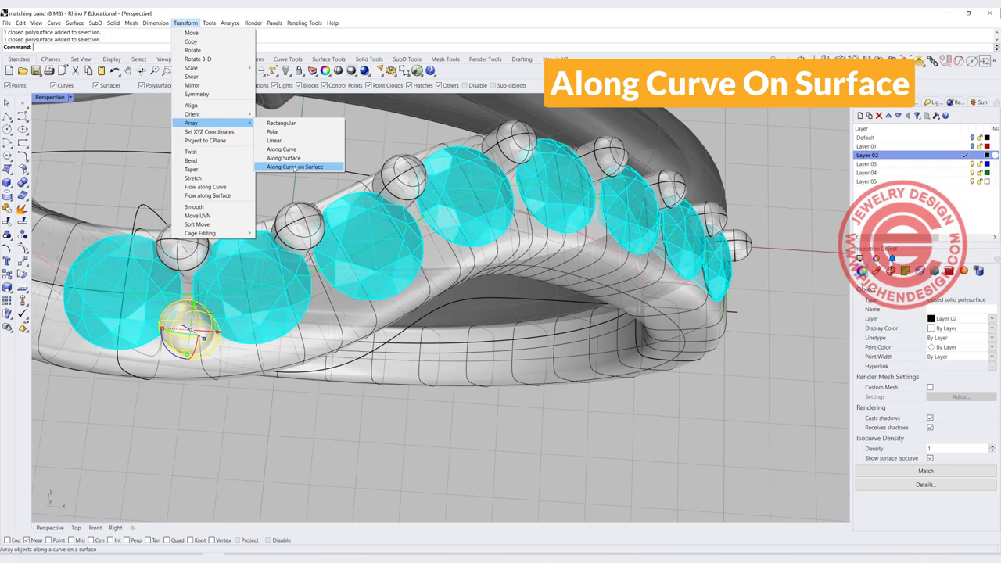
{"action": "left_click", "coordinate": [294, 166]}
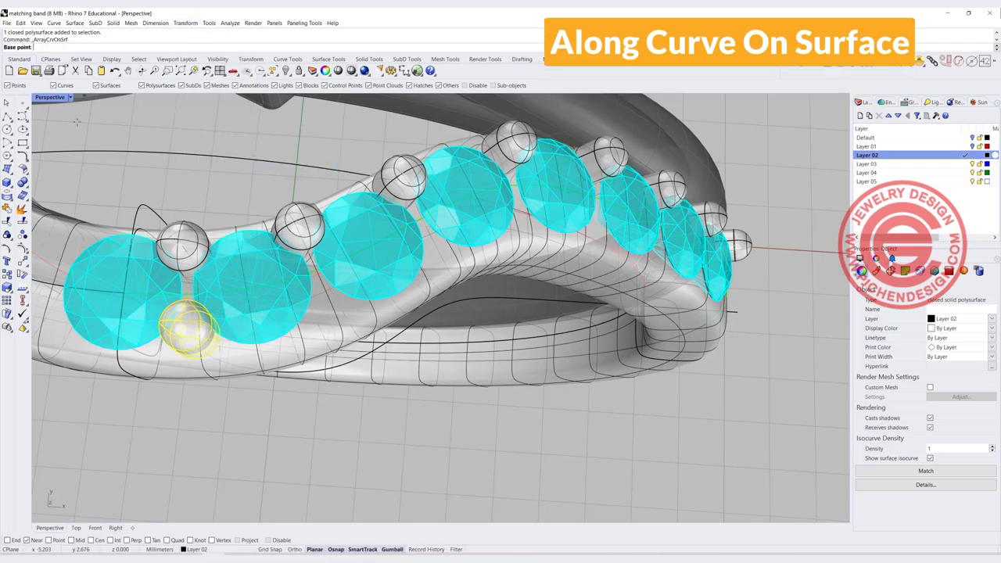